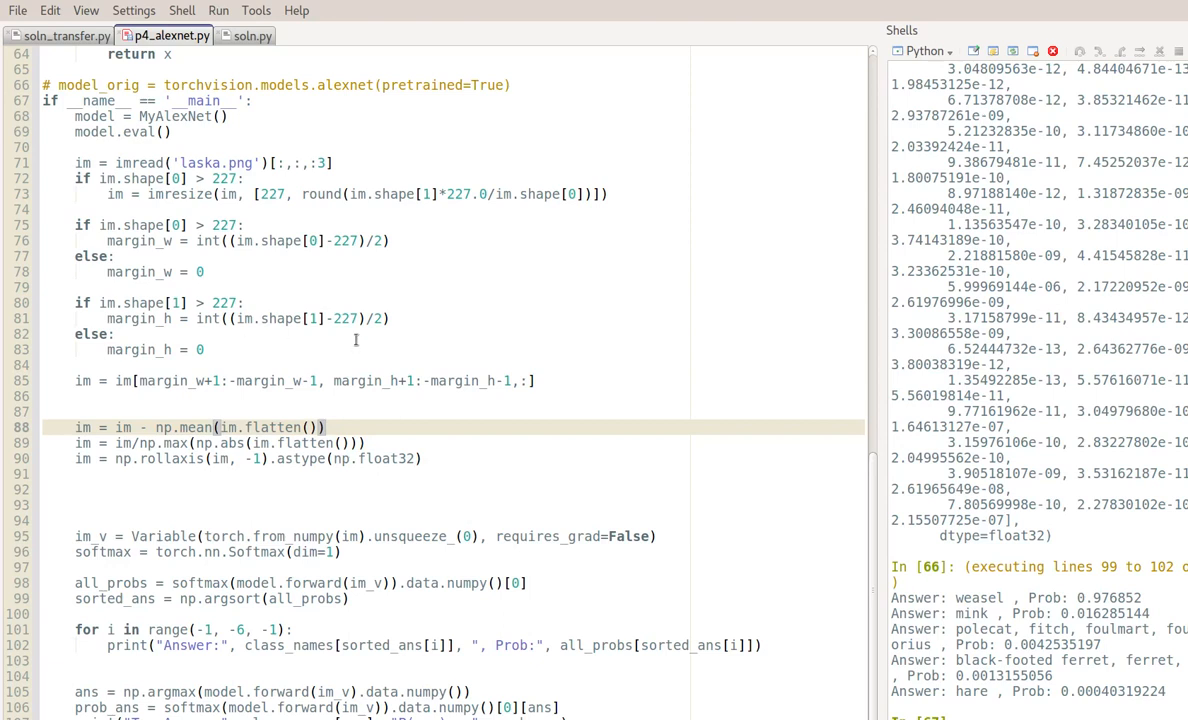
mouse_move(654, 442)
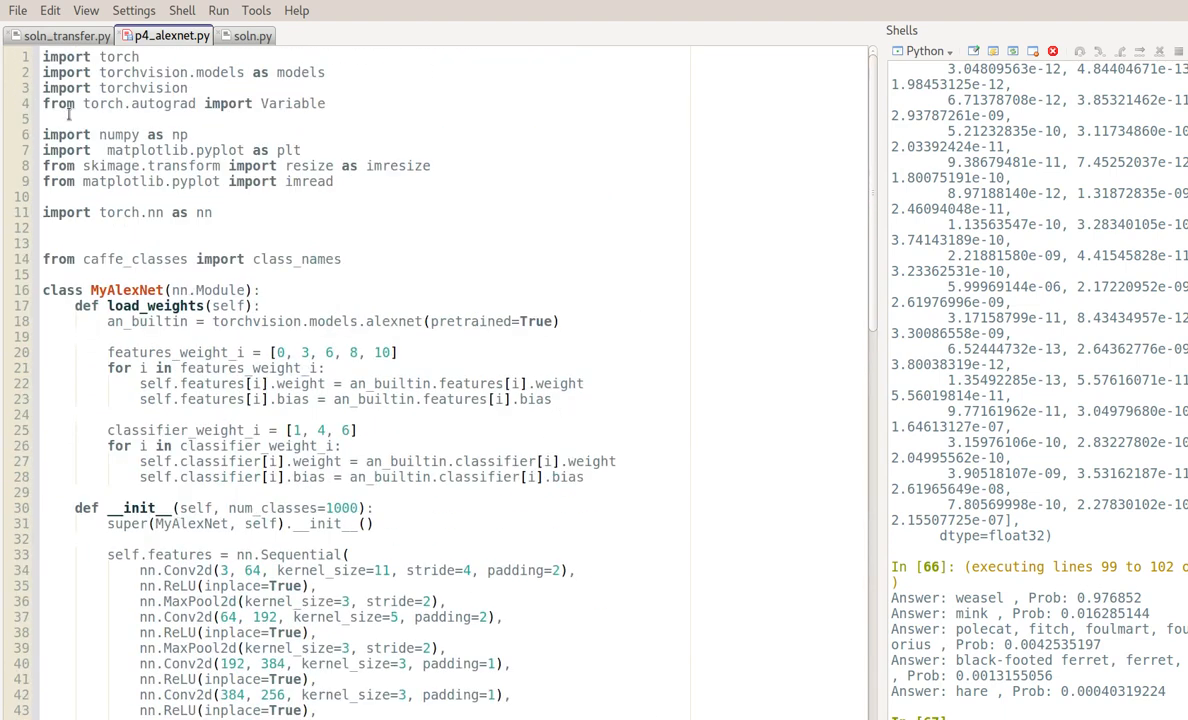
Step: Run image-loading lines 71–90 and confirm im.shape is (3, 225, 225)
scroll("down", 3)
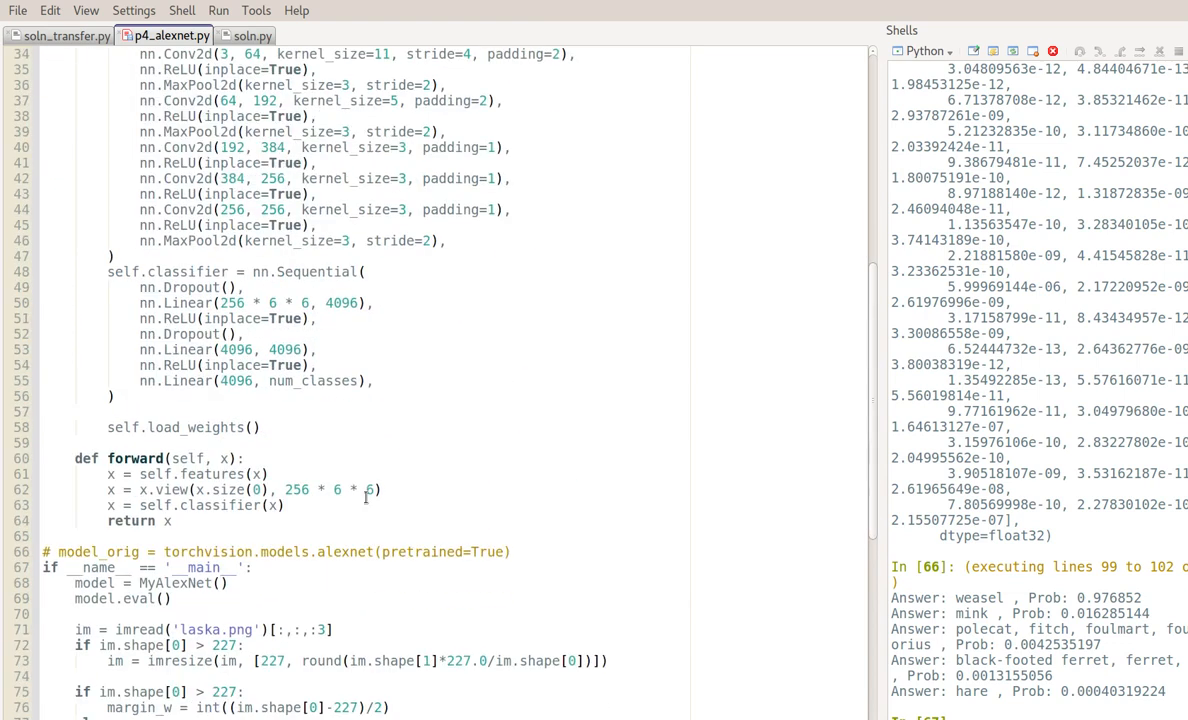
scroll("down", 3)
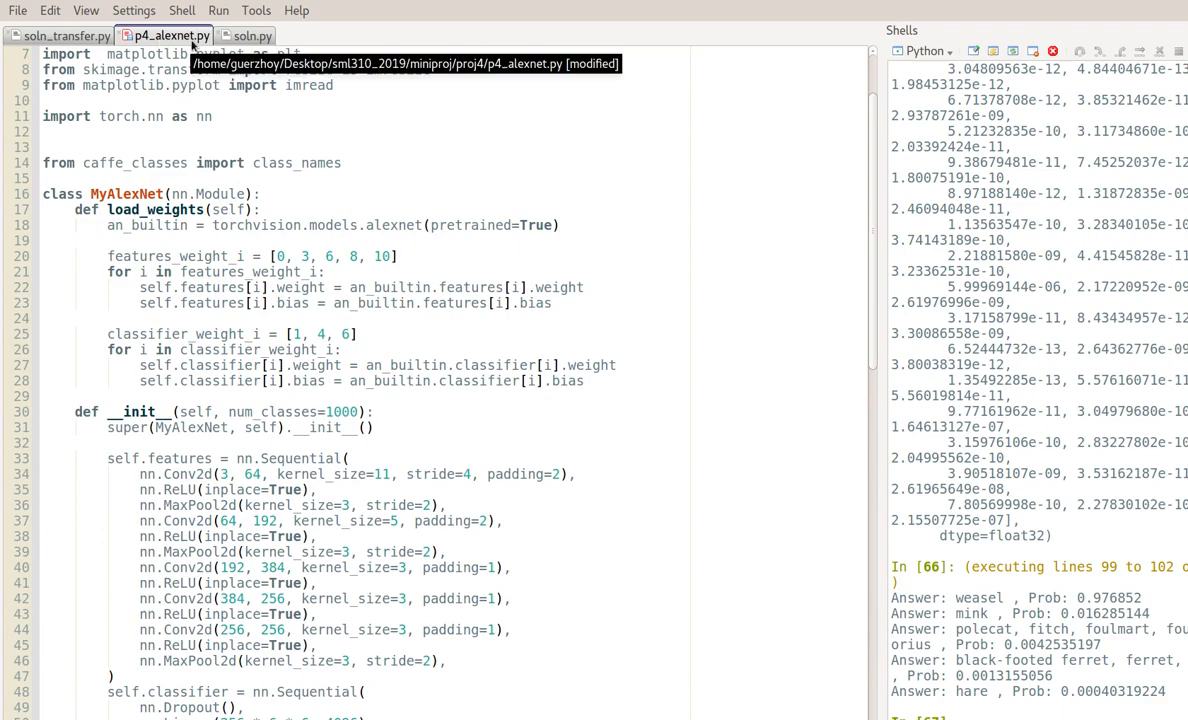
scroll("down", 3)
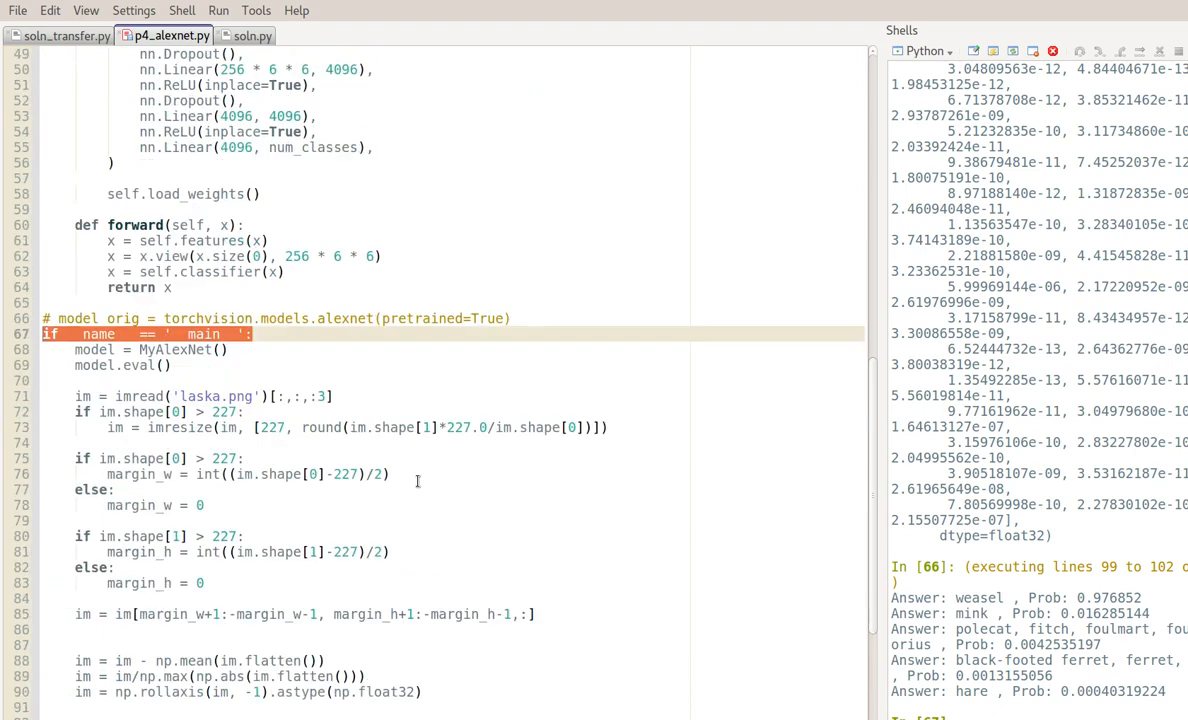
left_click(345, 365)
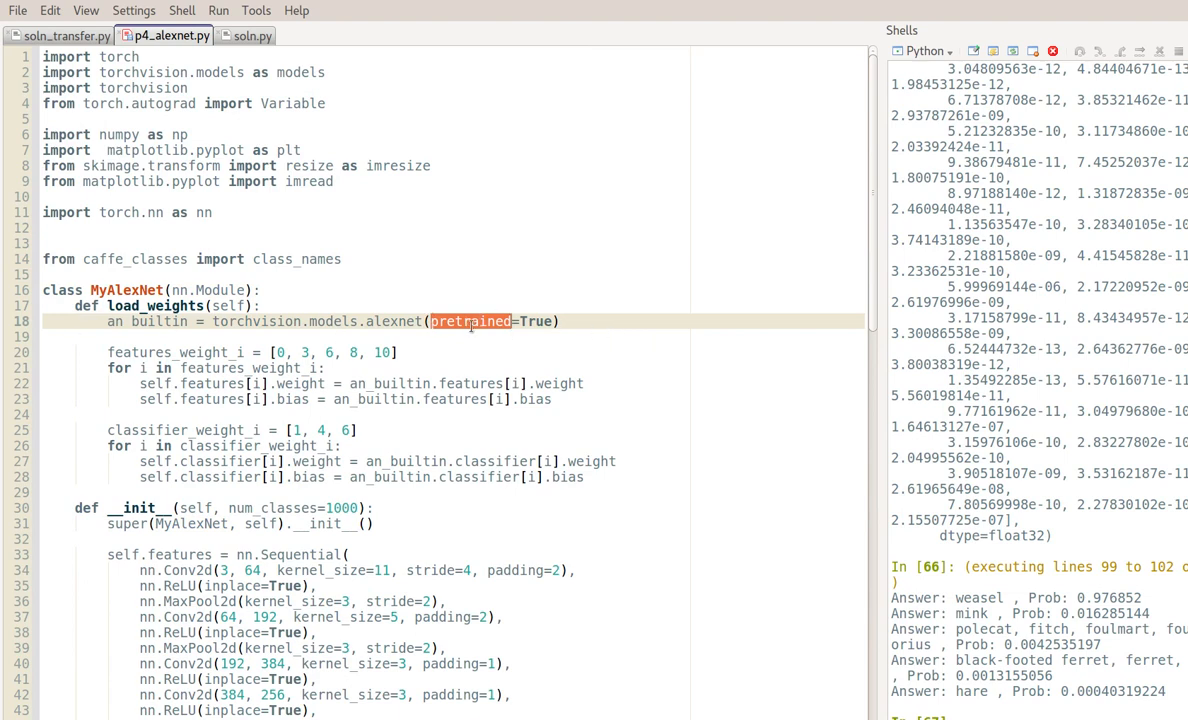
scroll("down", 3)
type("im.shape")
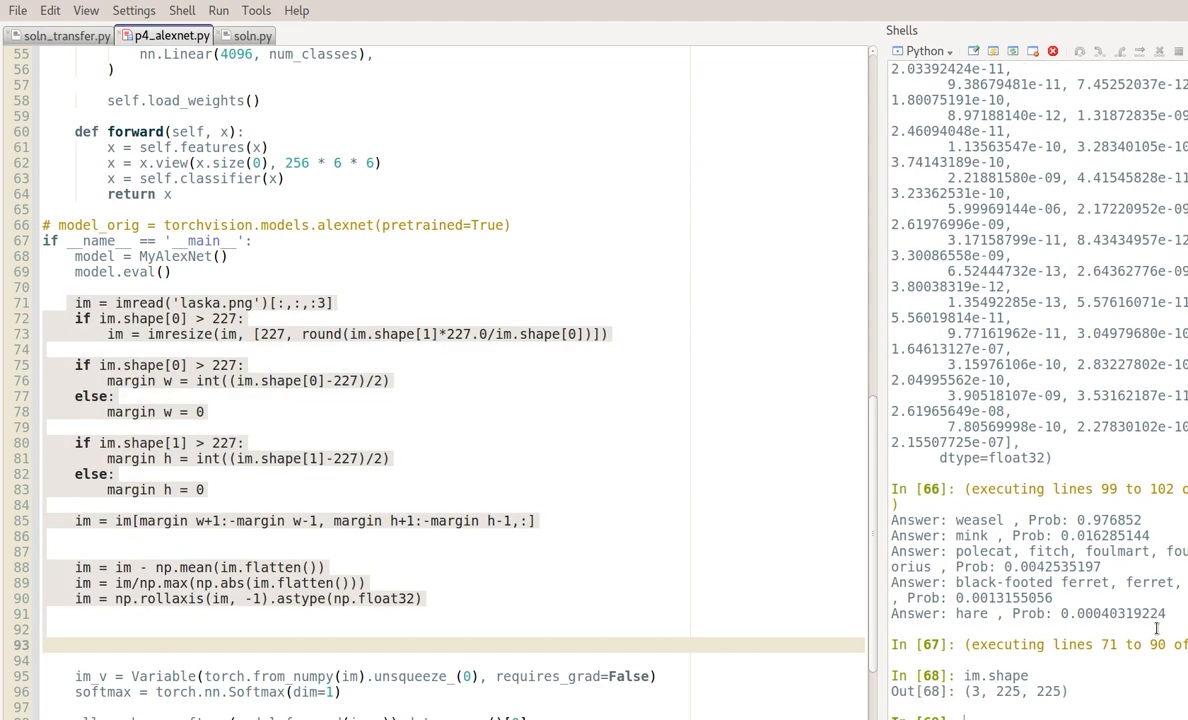
mouse_move(225, 676)
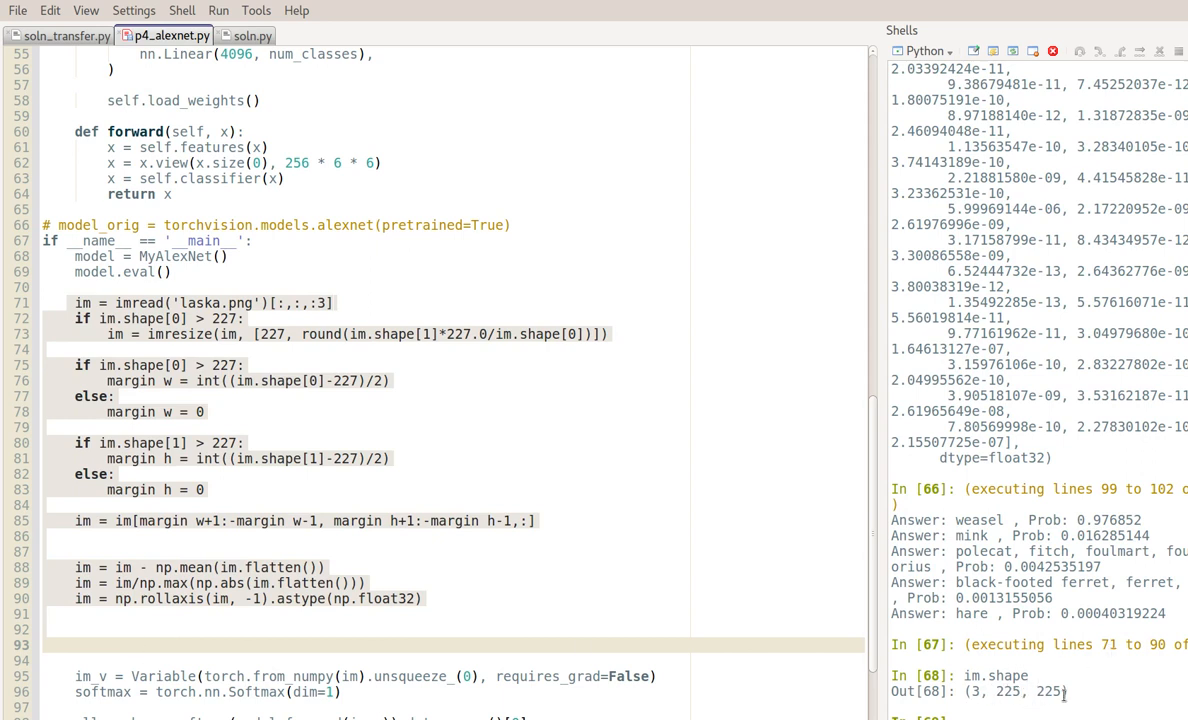
mouse_move(980, 697)
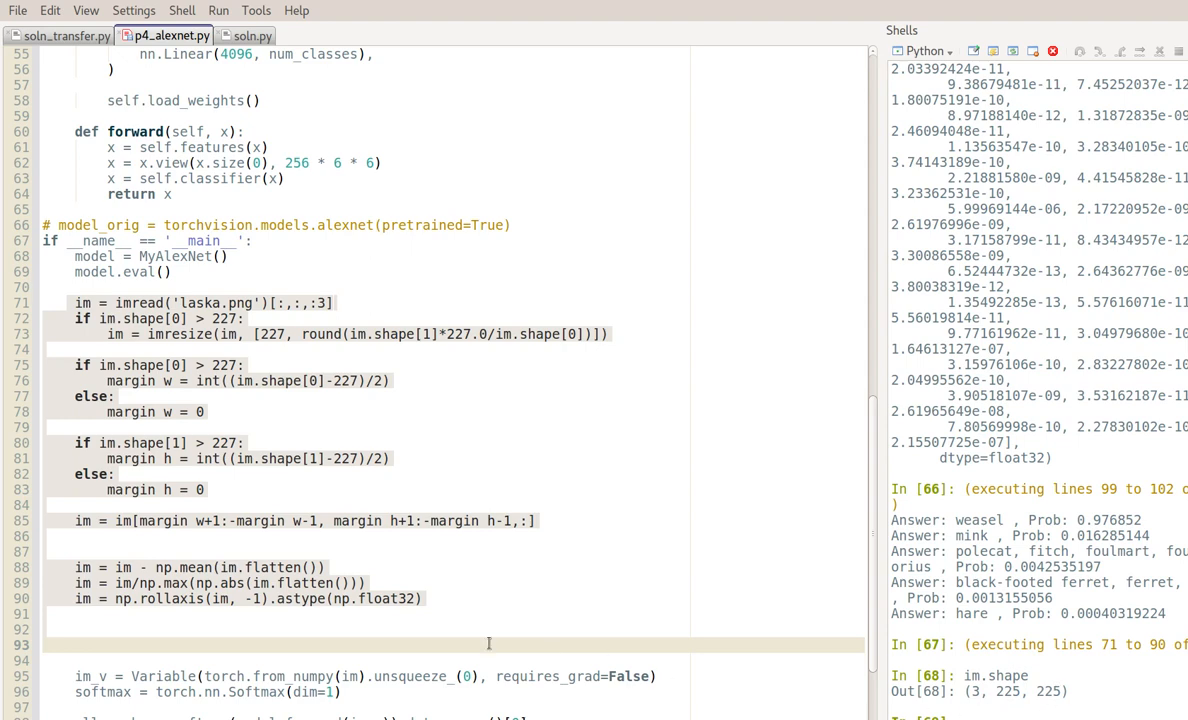
Step: Run the softmax line and start selecting probability lines 98–99
scroll("down", 3)
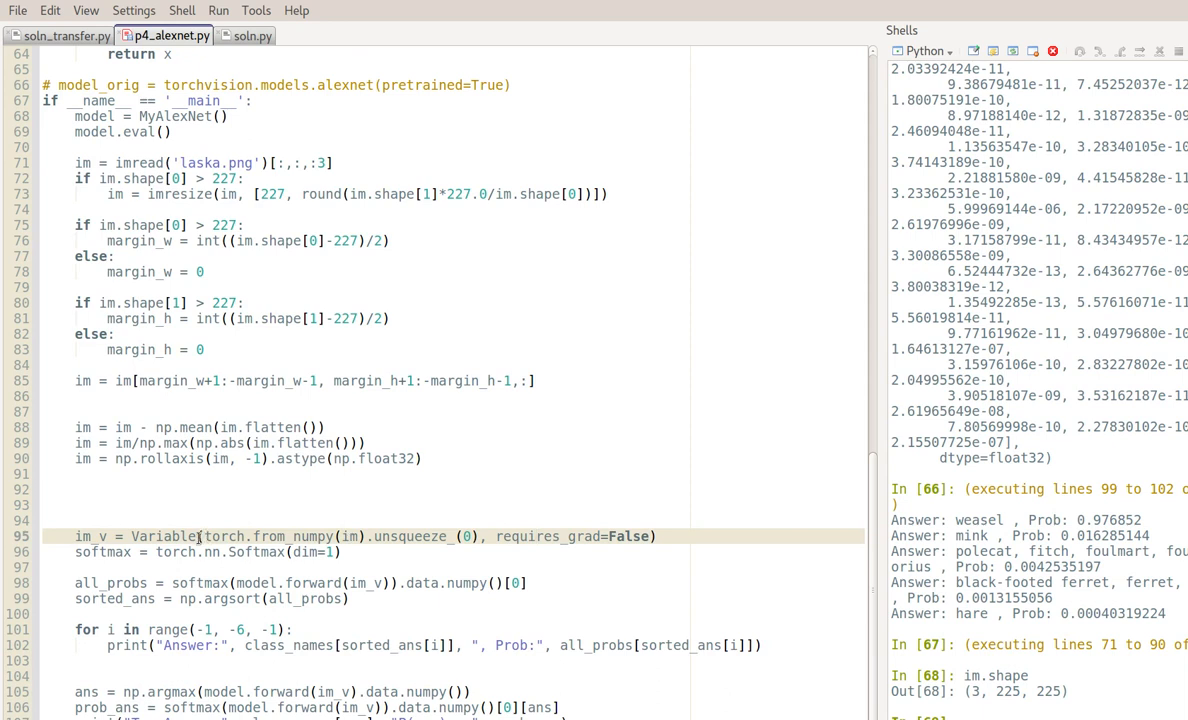
mouse_move(254, 537)
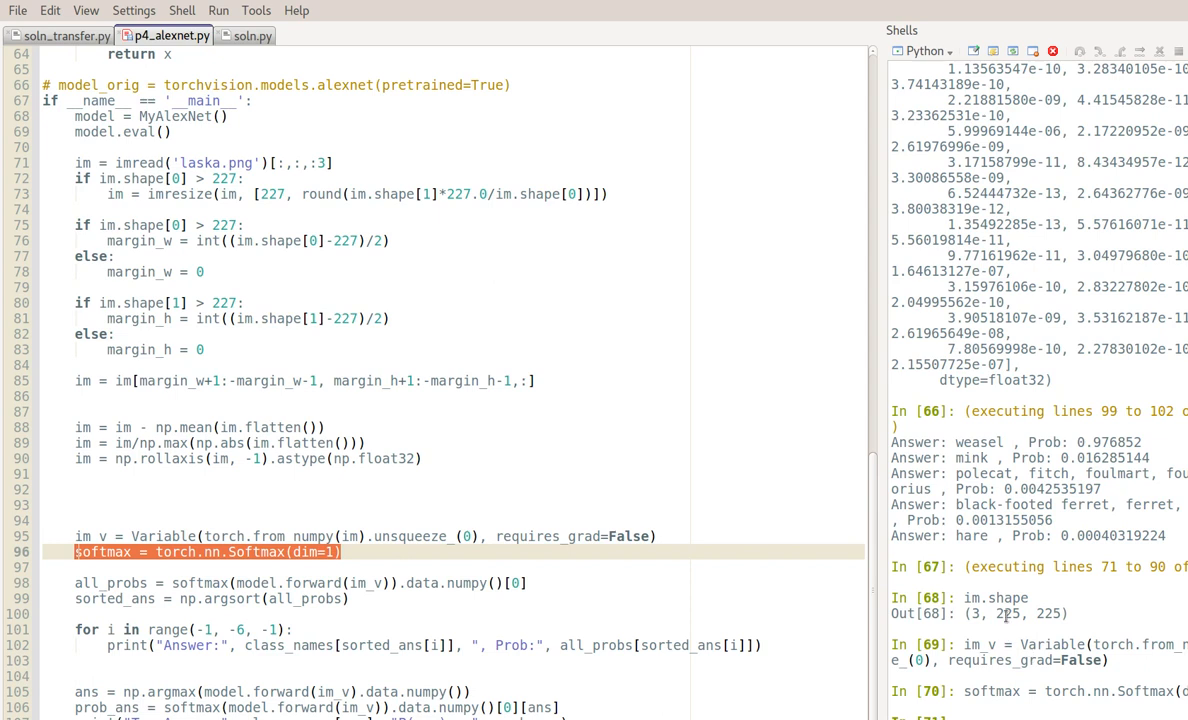
mouse_move(555, 571)
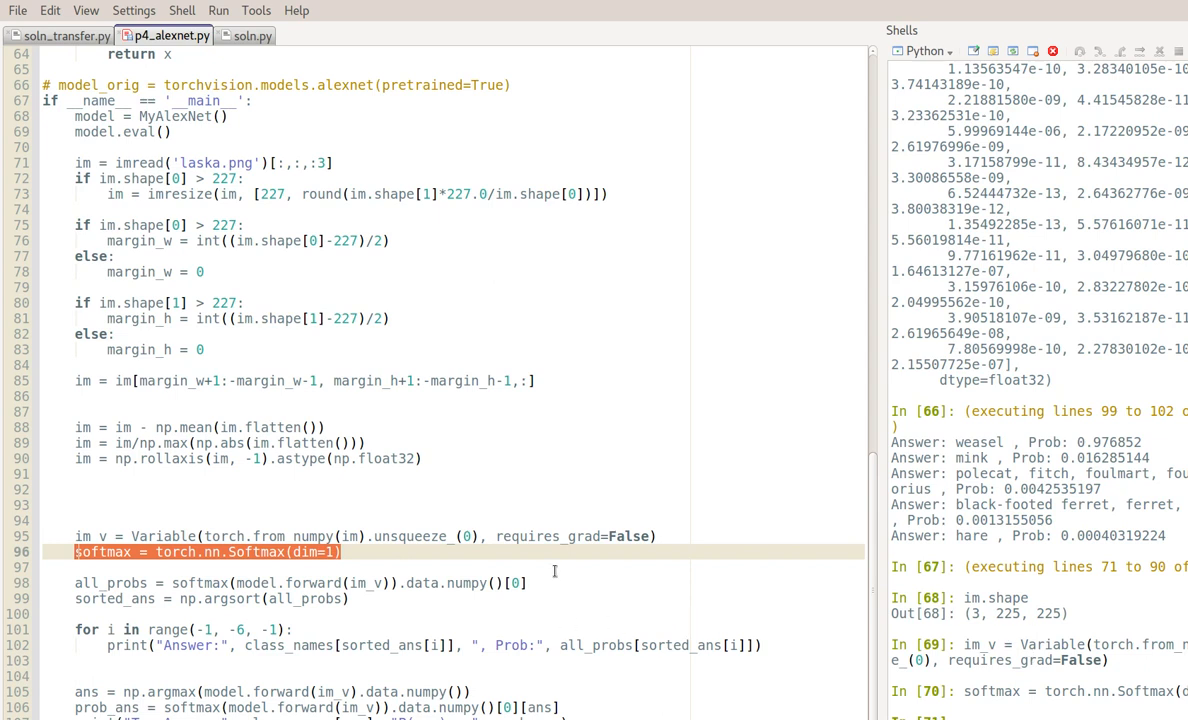
left_click(555, 567)
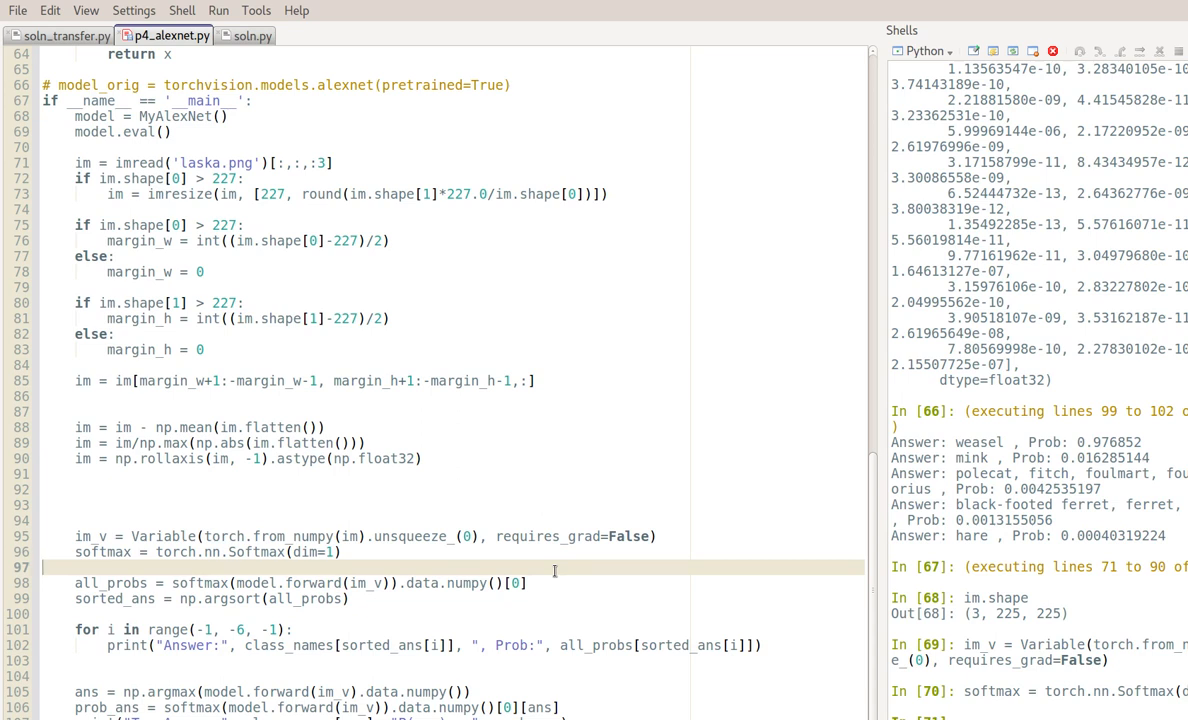
left_click(300, 583)
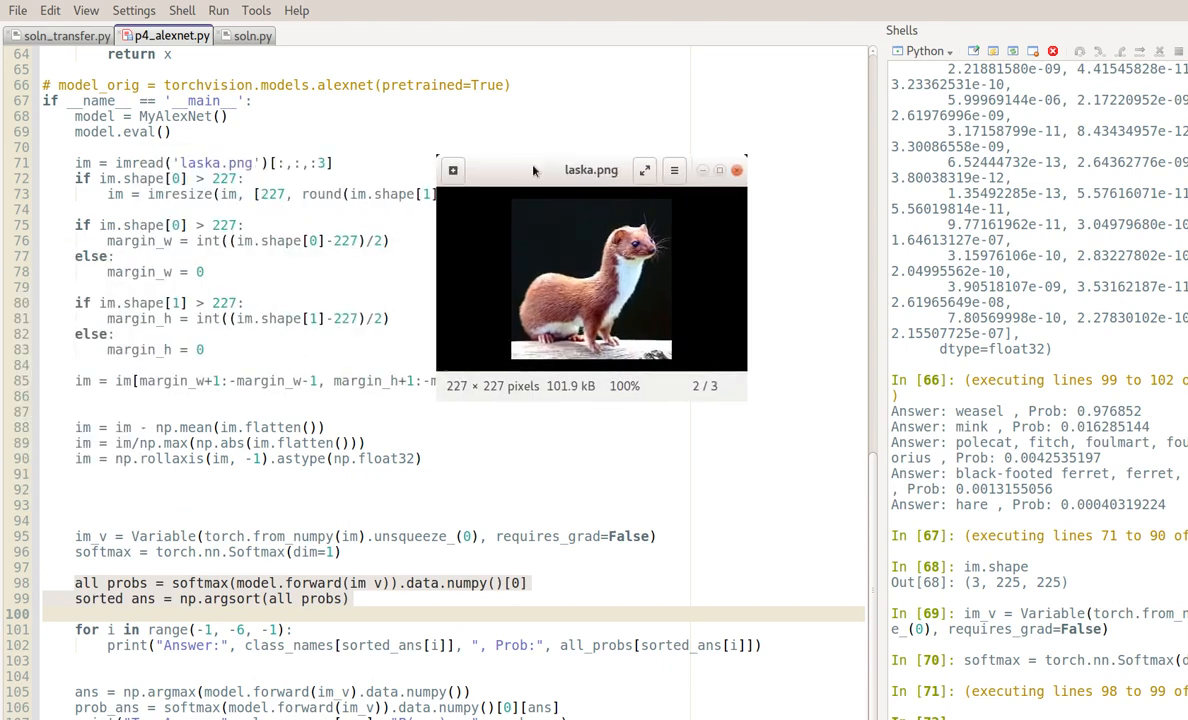
Step: Run print loop lines 101–102, listing top five answers with weasel at 0.977
left_click(738, 170)
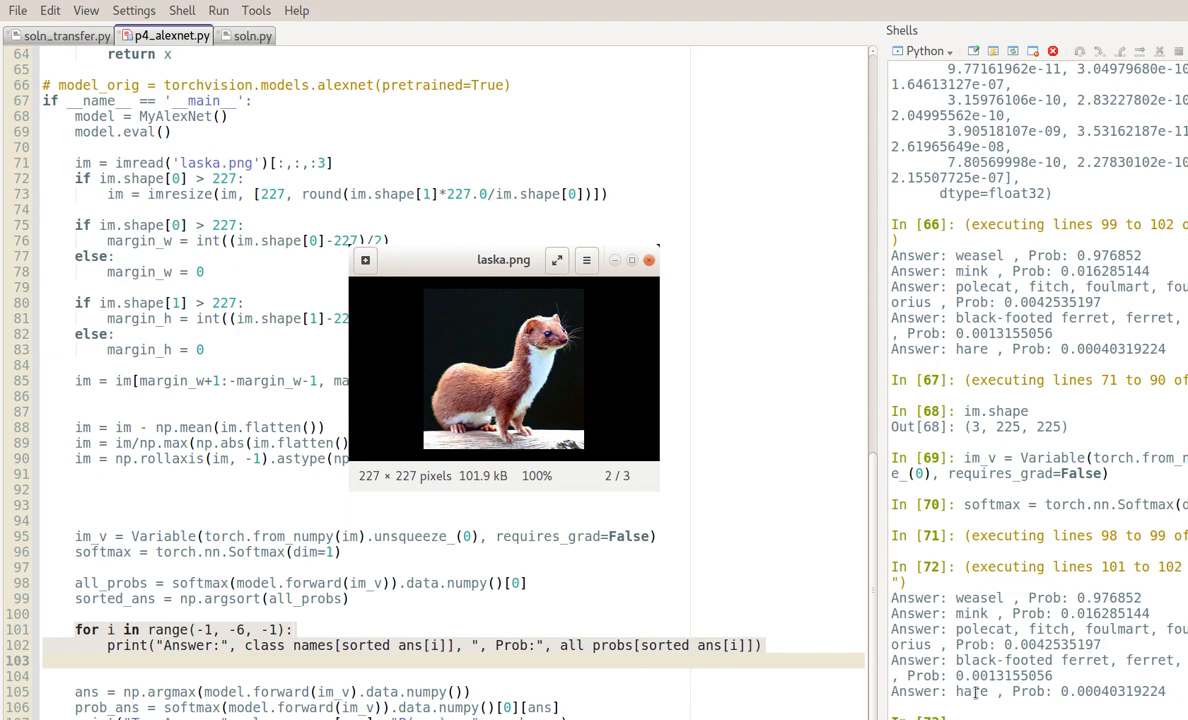
mouse_move(570, 347)
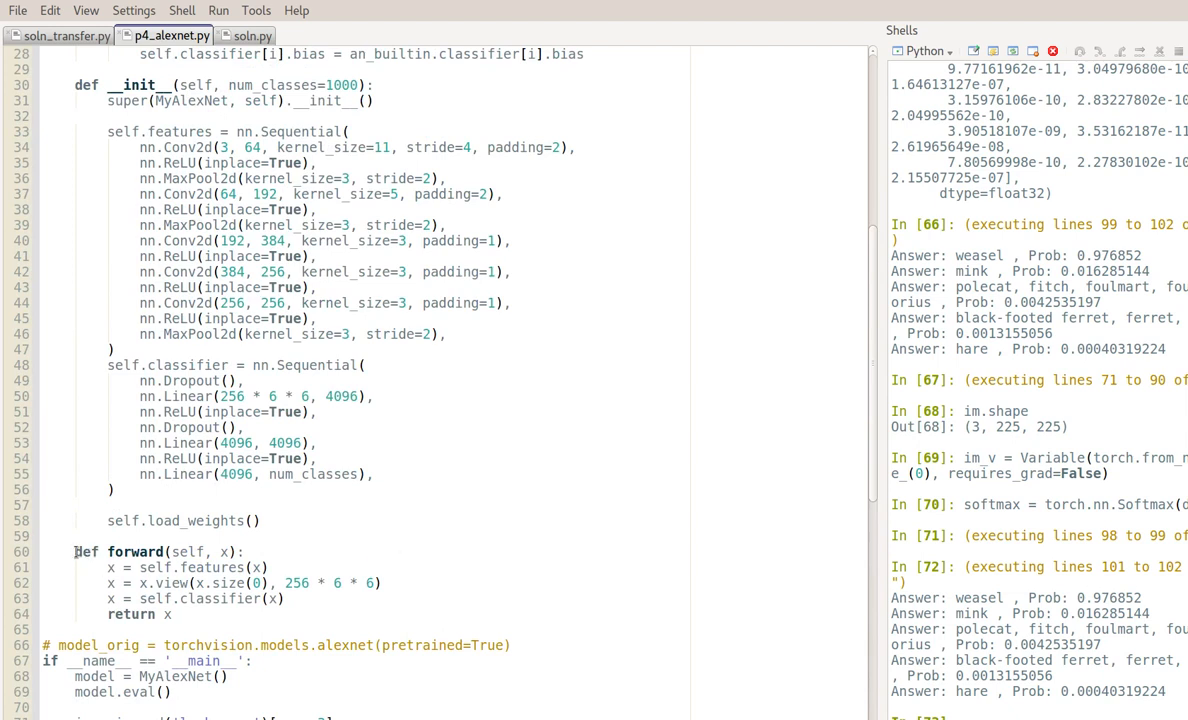
mouse_move(204, 558)
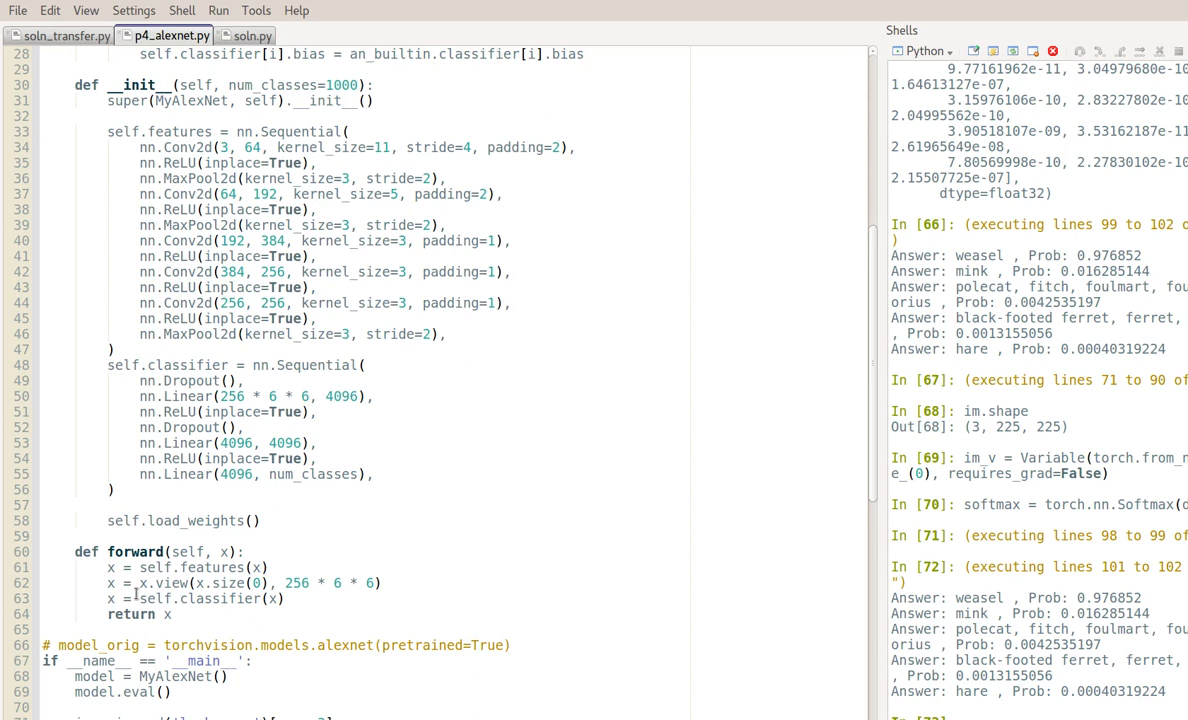
mouse_move(181, 582)
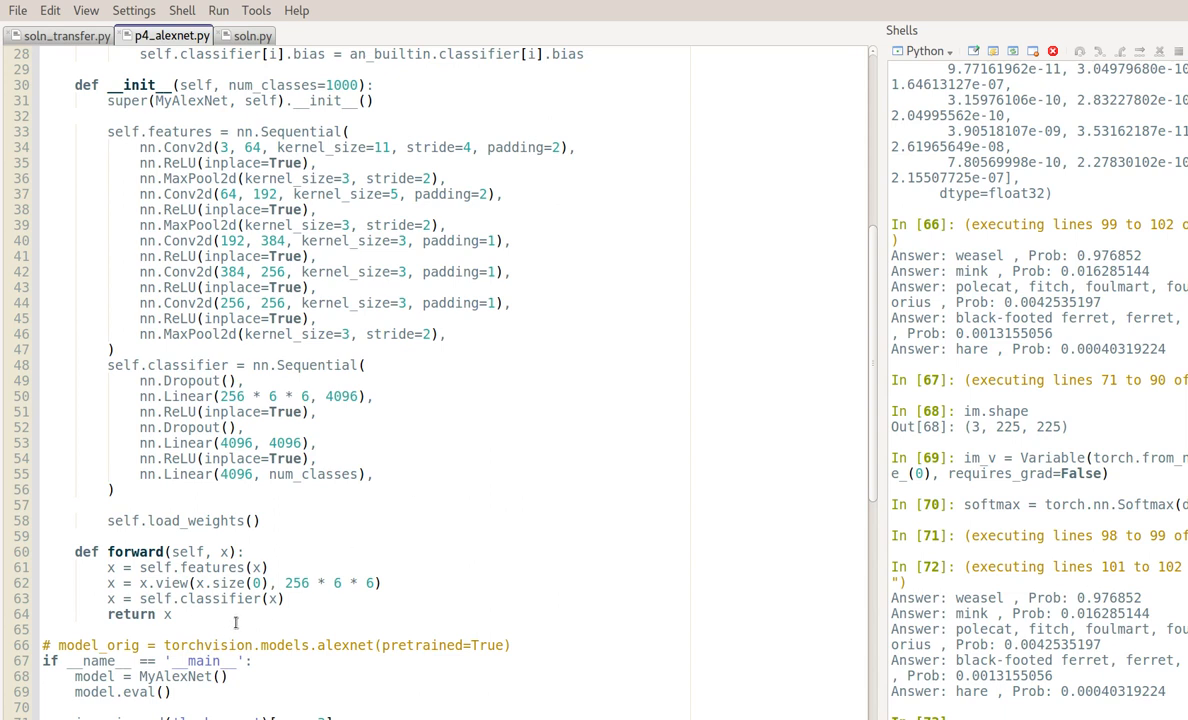
mouse_move(165, 521)
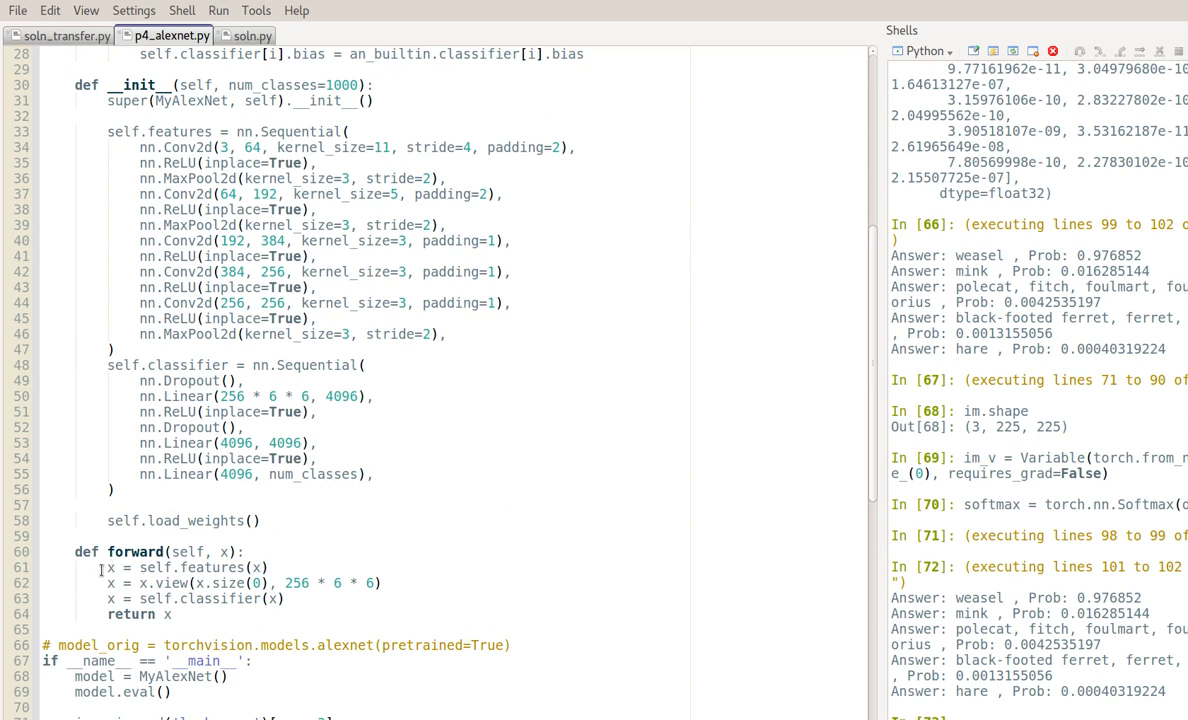
mouse_move(204, 567)
type("model.features[10](im_v).sha")
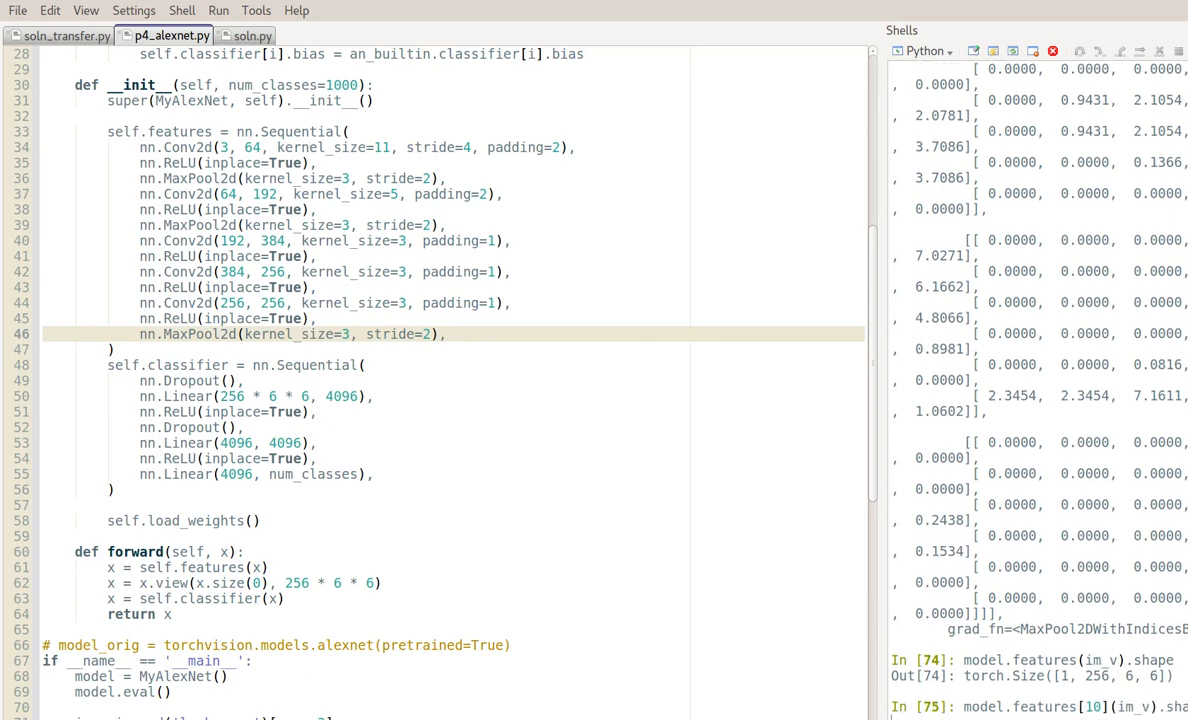
Step: Check output shapes of model.features[10] and [7] on im_v, then retype the layer-10 check
key("Return")
type("model.features[9](im_v).shap")
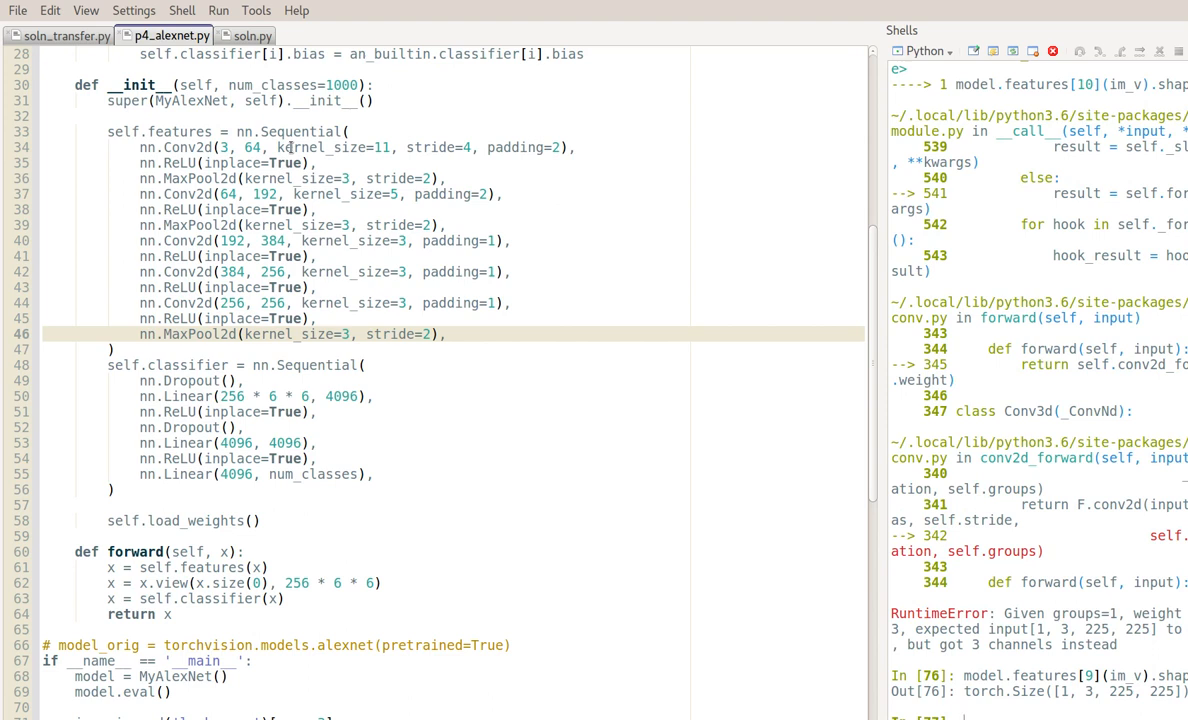
left_click(200, 163)
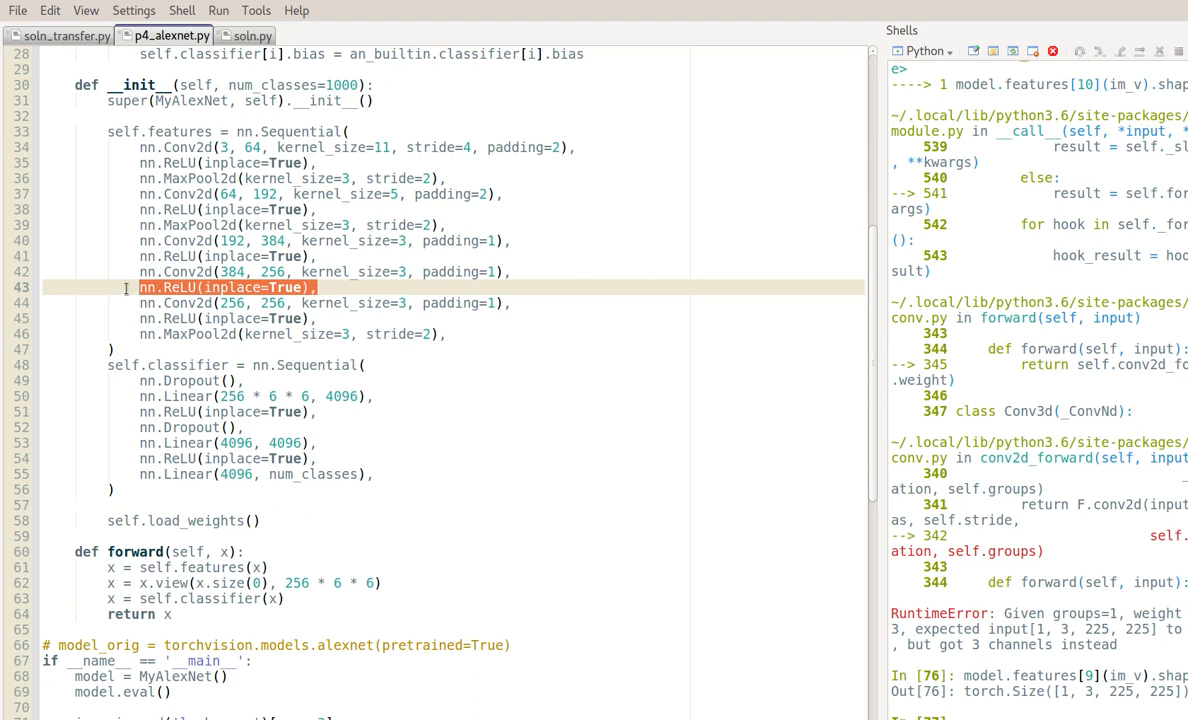
mouse_move(336, 308)
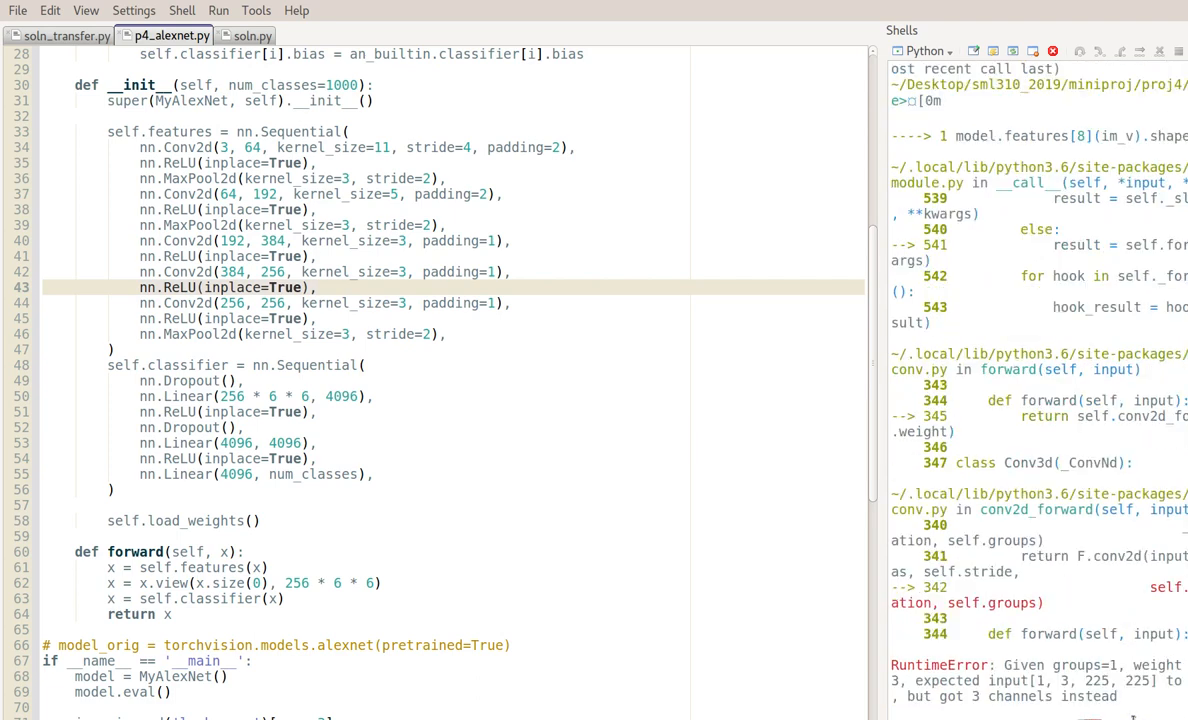
key("Return")
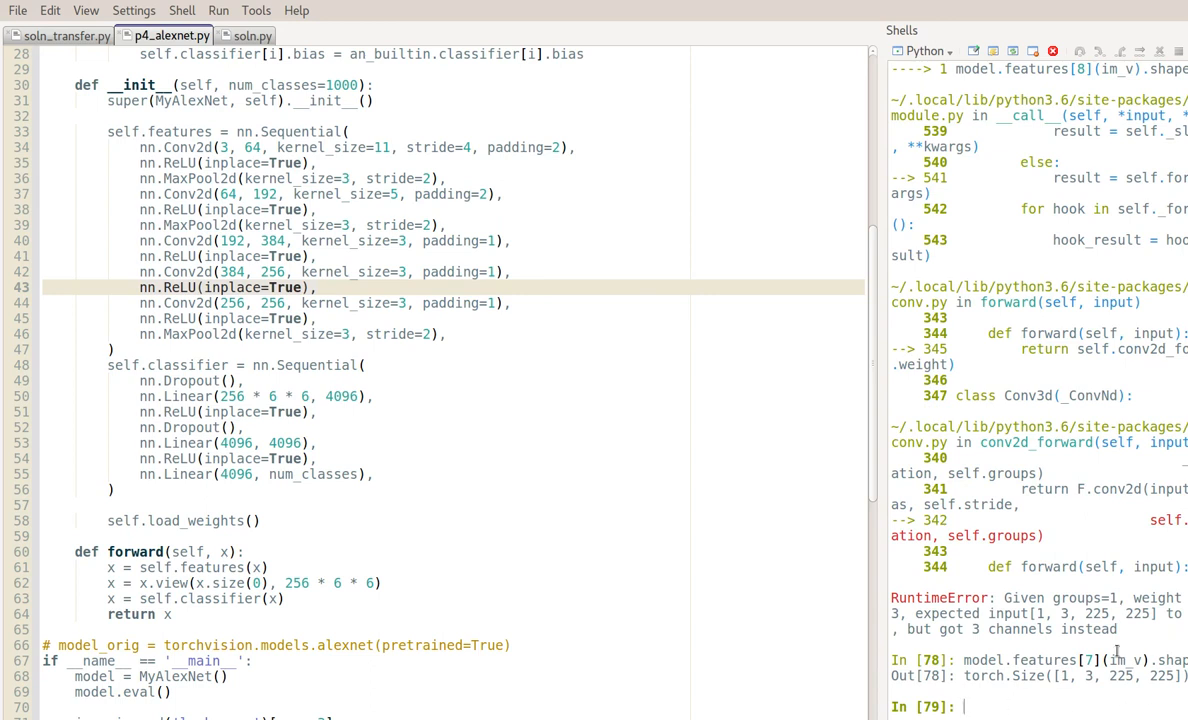
type("model.features[10](im_v).shape")
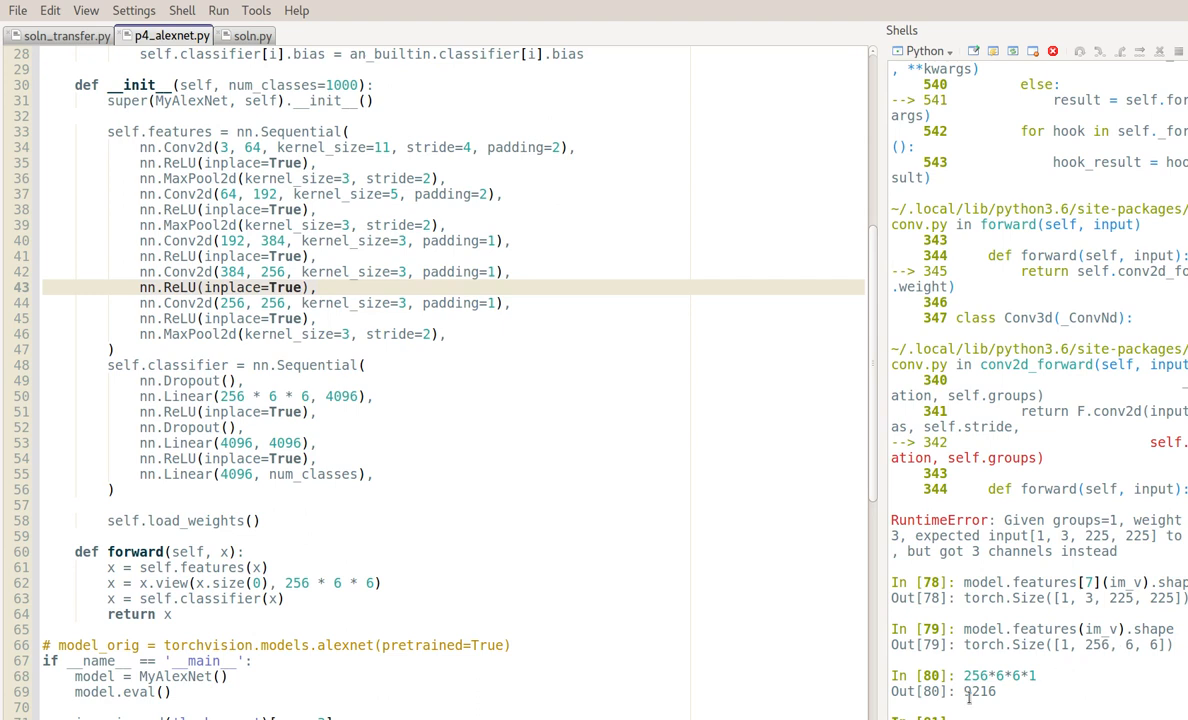
Step: Highlight the 9216 result of 256*6*6*1 in the shell
double_click(979, 691)
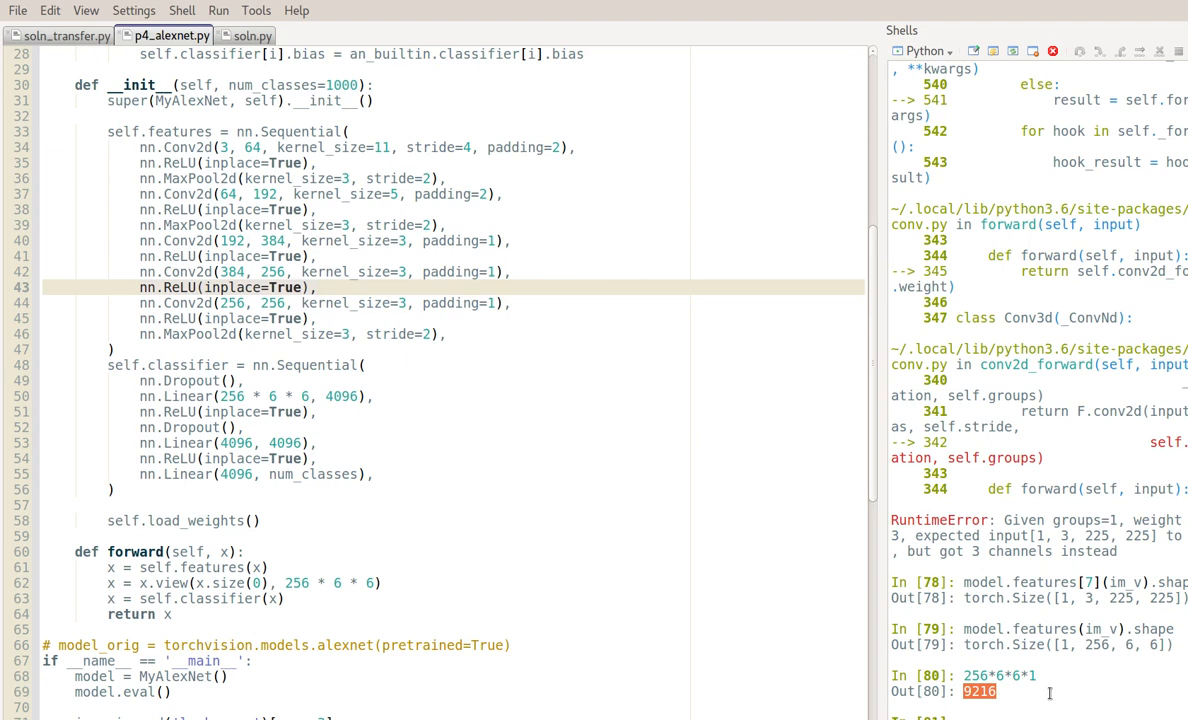
mouse_move(62, 36)
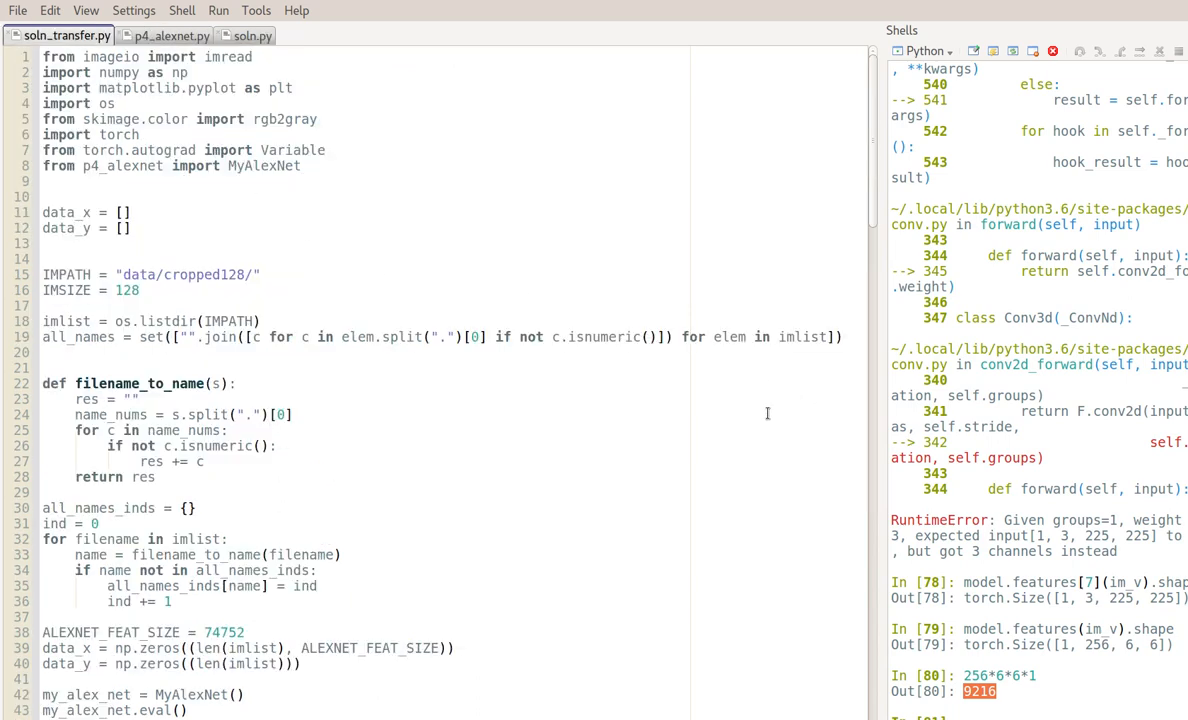
mouse_move(232, 313)
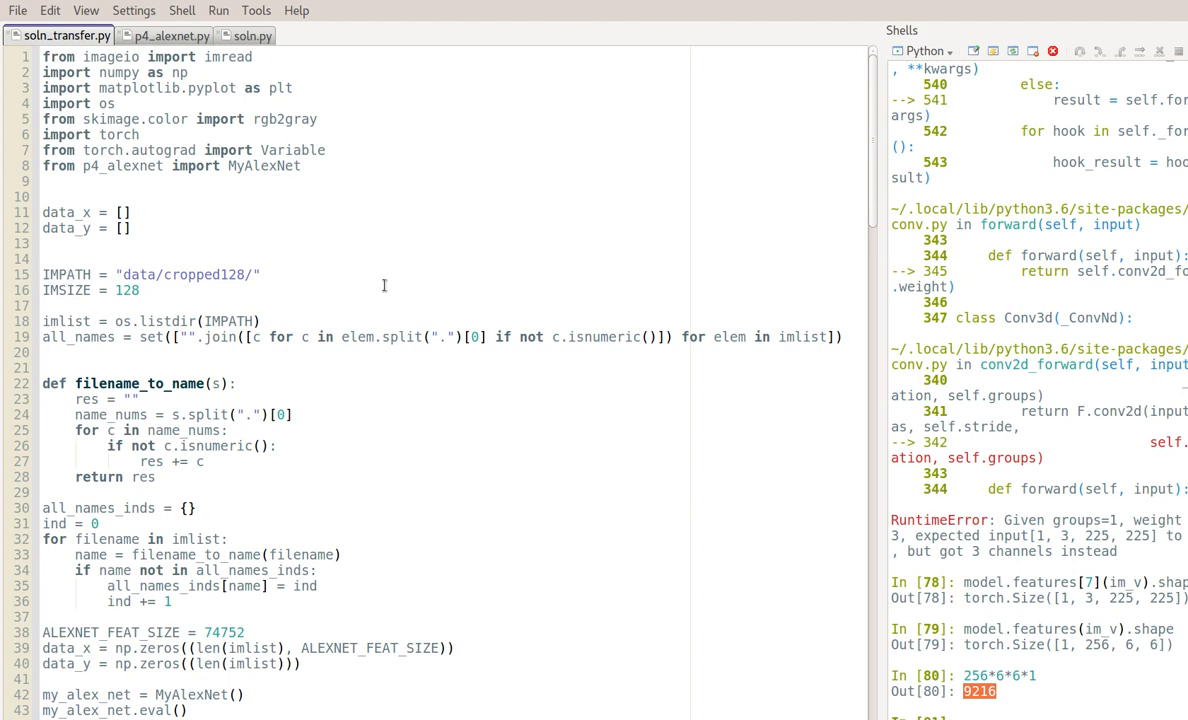
mouse_move(499, 435)
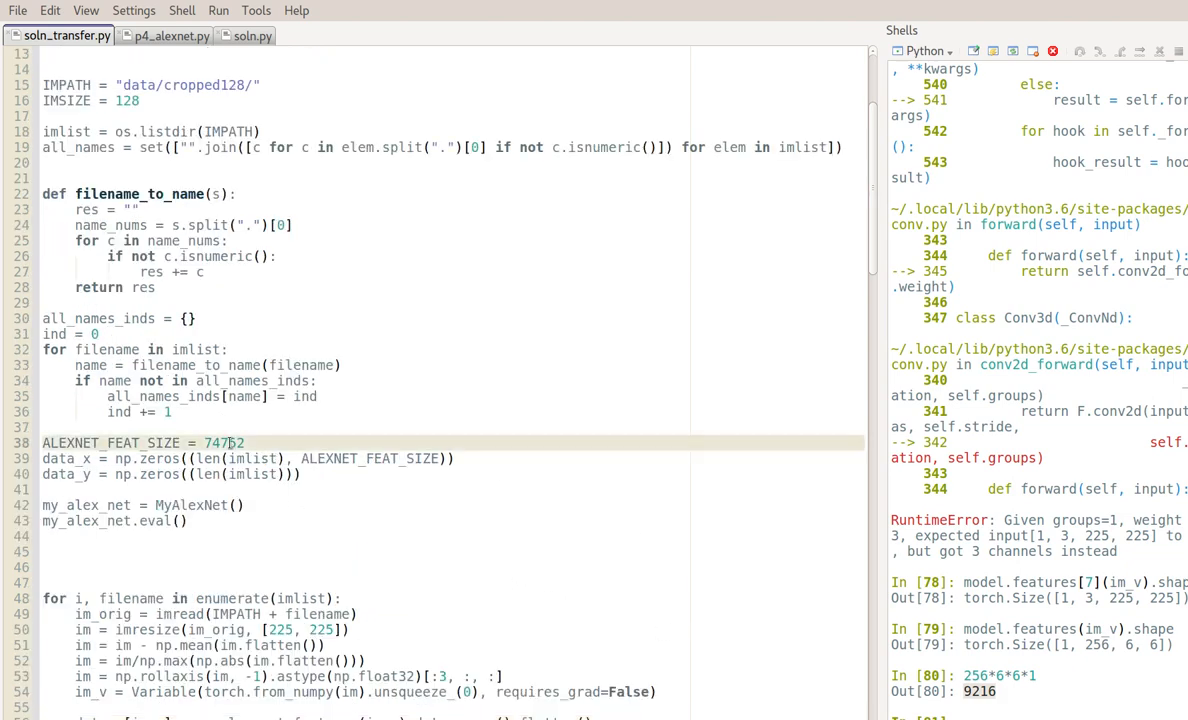
Step: Replace 74752 on line 38 with 256*6*6*1
double_click(222, 442)
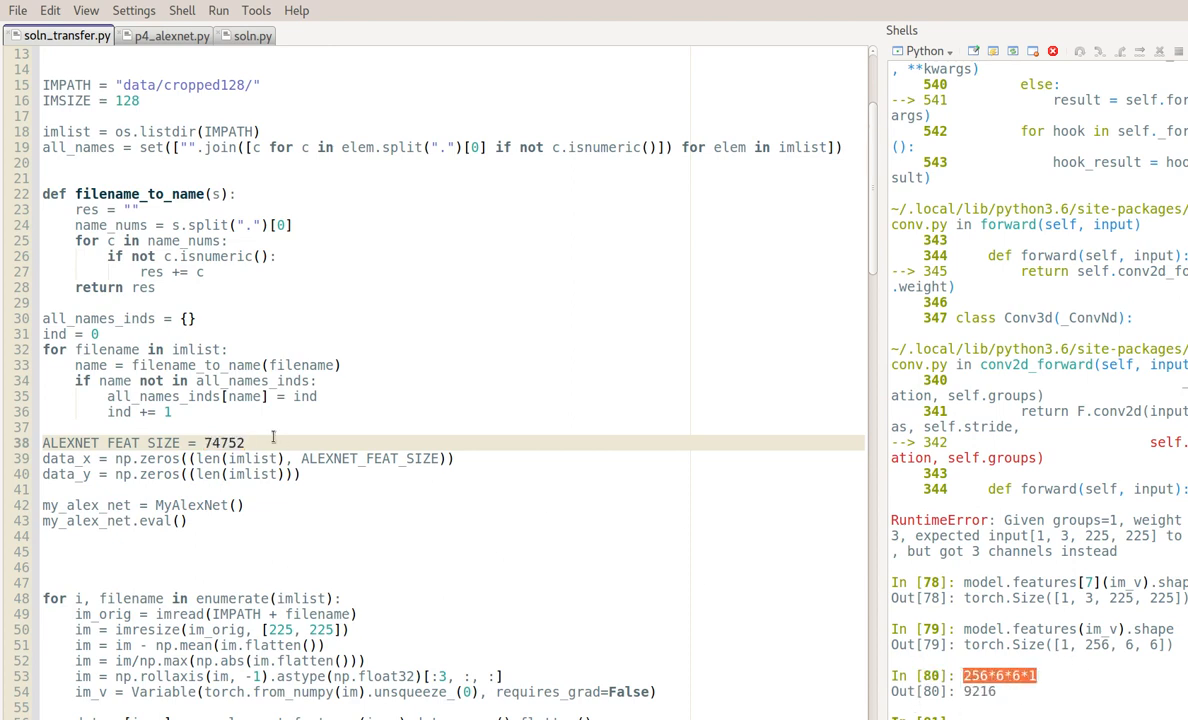
type("256*6*6*1")
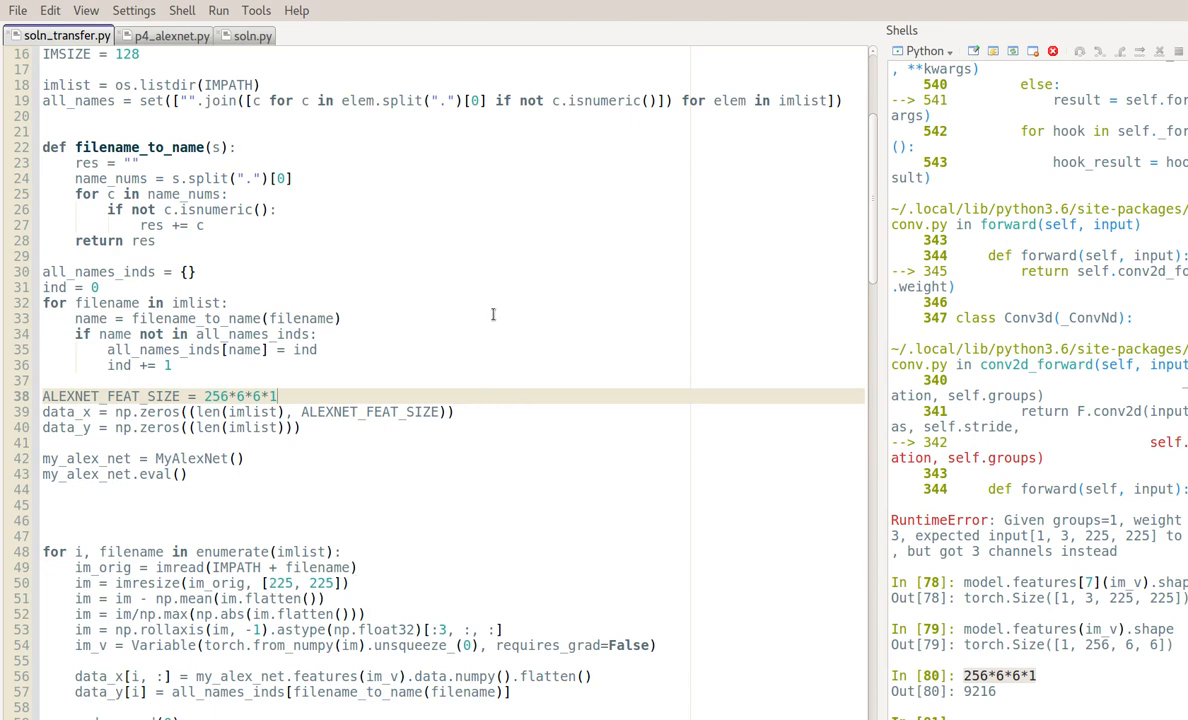
mouse_move(393, 480)
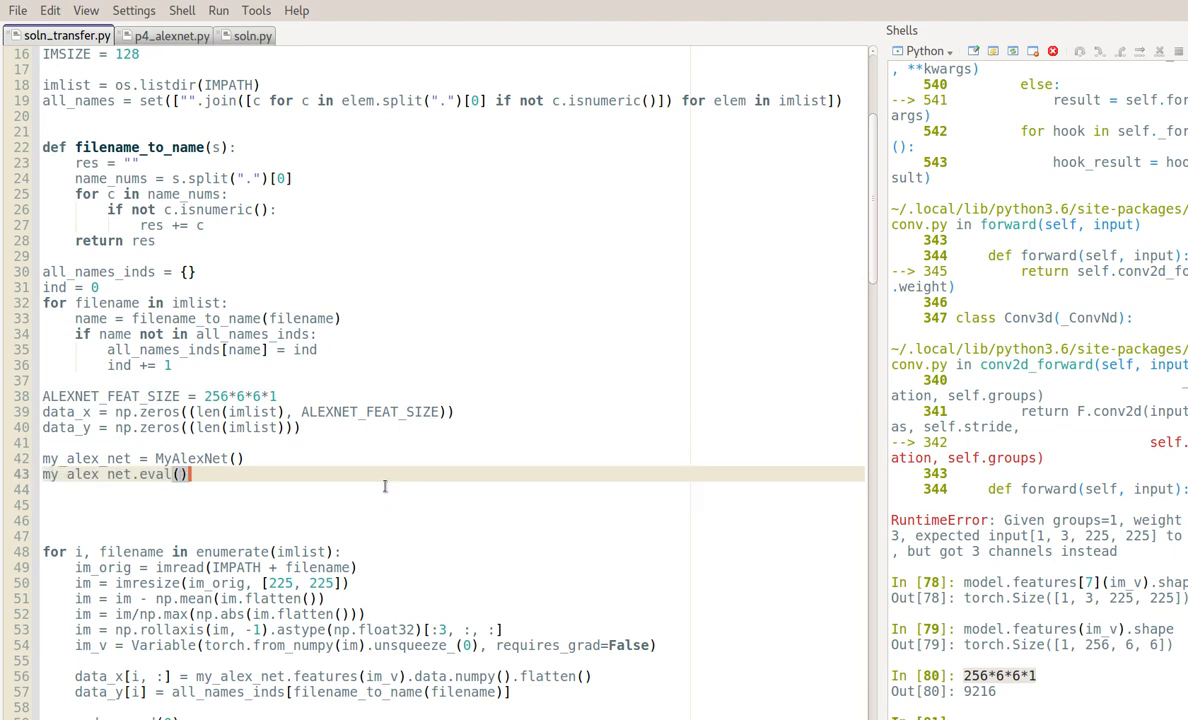
Step: Select lines 1–43 of soln_transfer.py and run them in the shell
left_click_drag(185, 458, 188, 474)
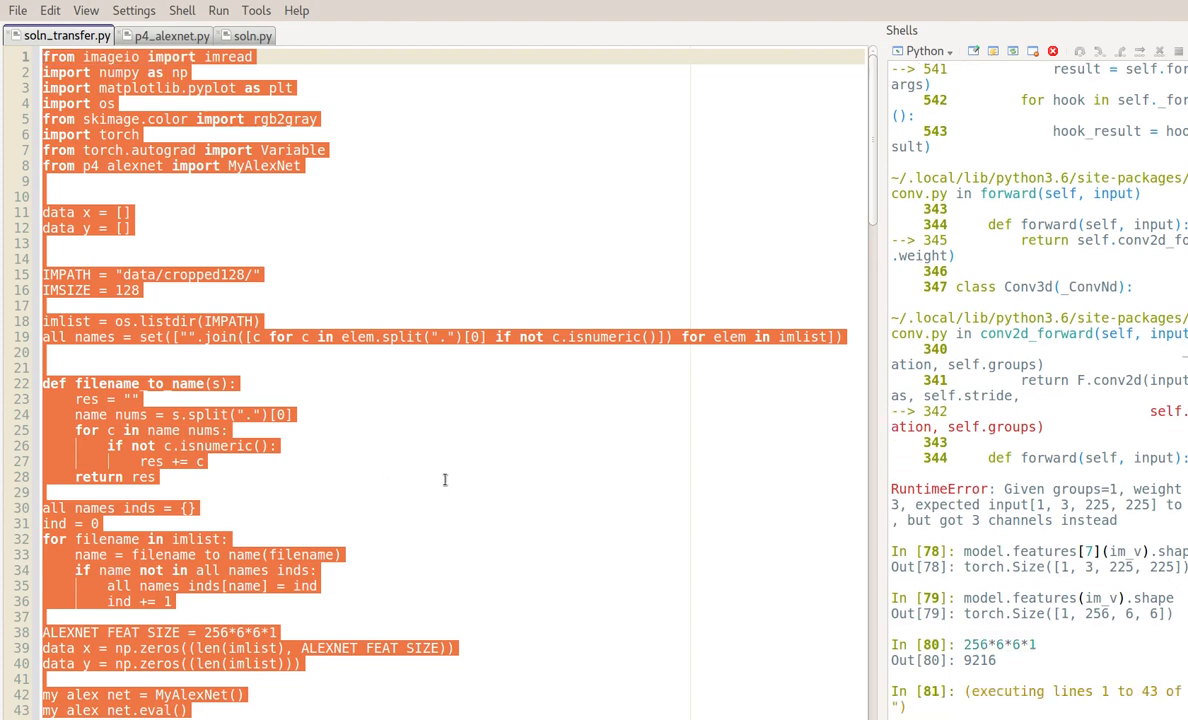
scroll("down", 3)
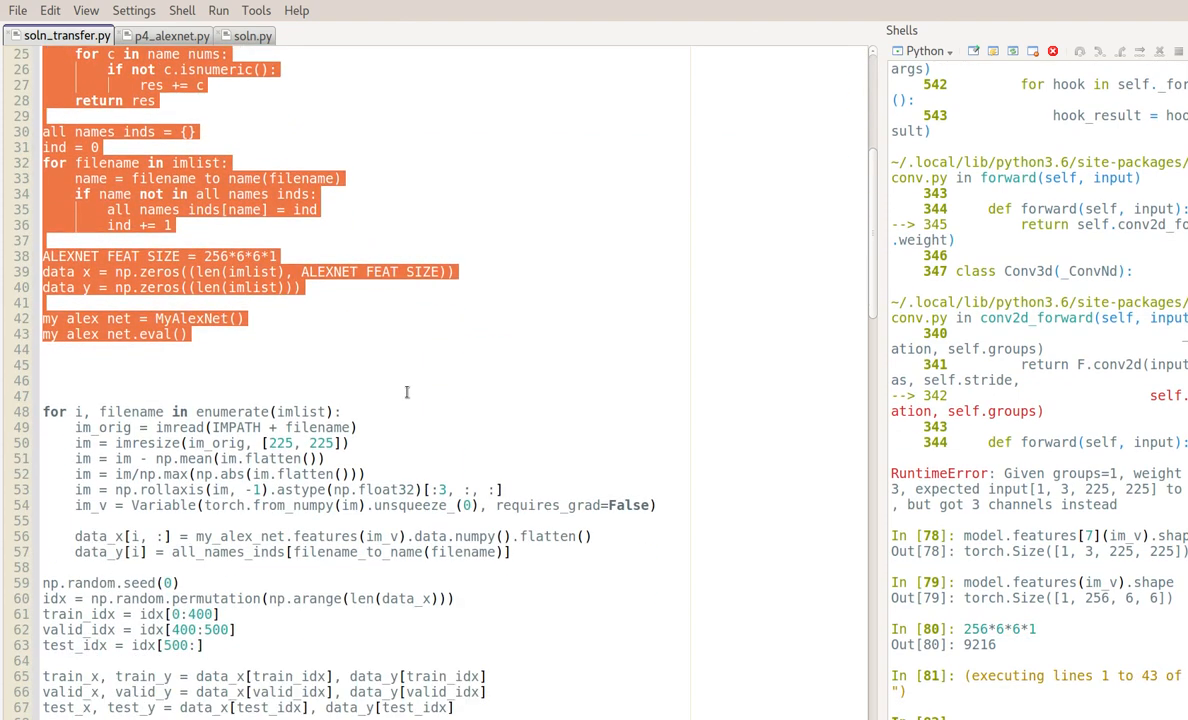
scroll("down", 3)
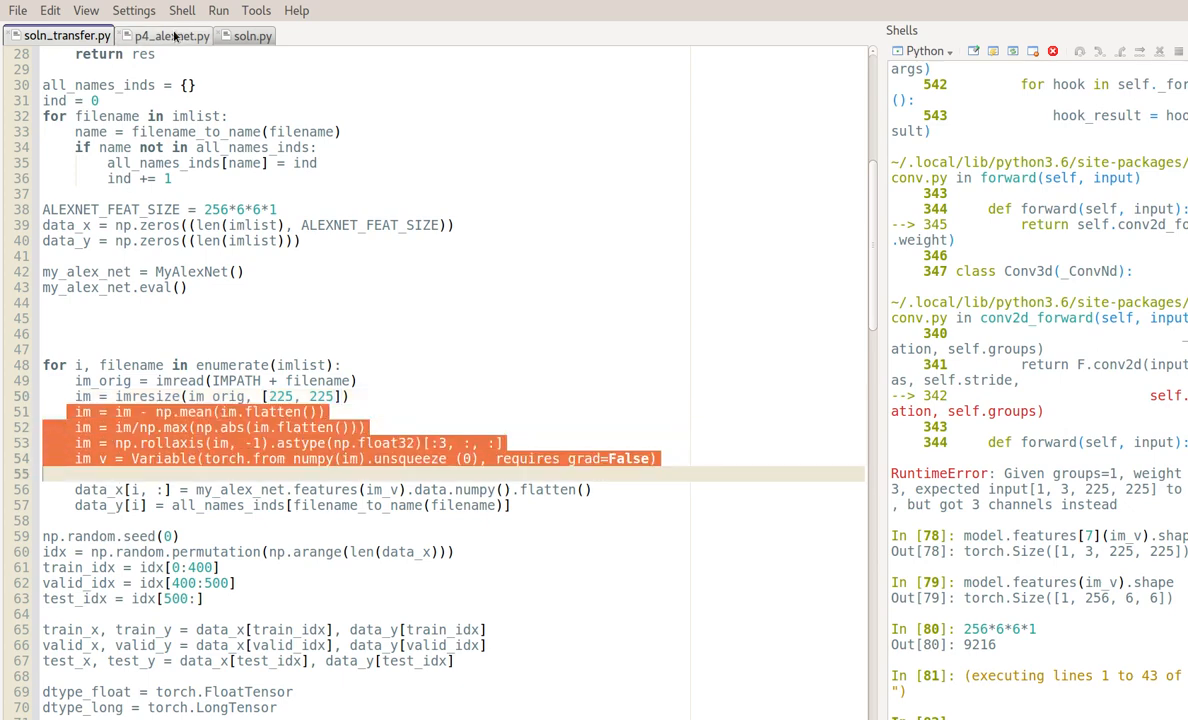
left_click(174, 35)
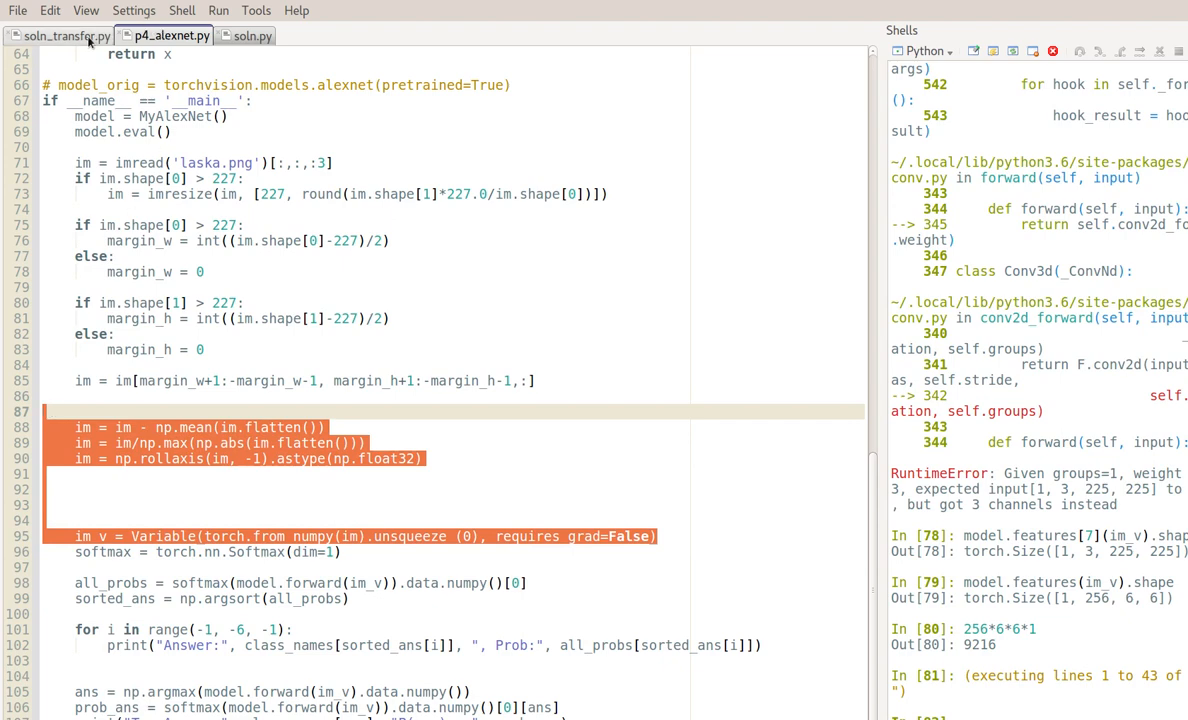
left_click(65, 35)
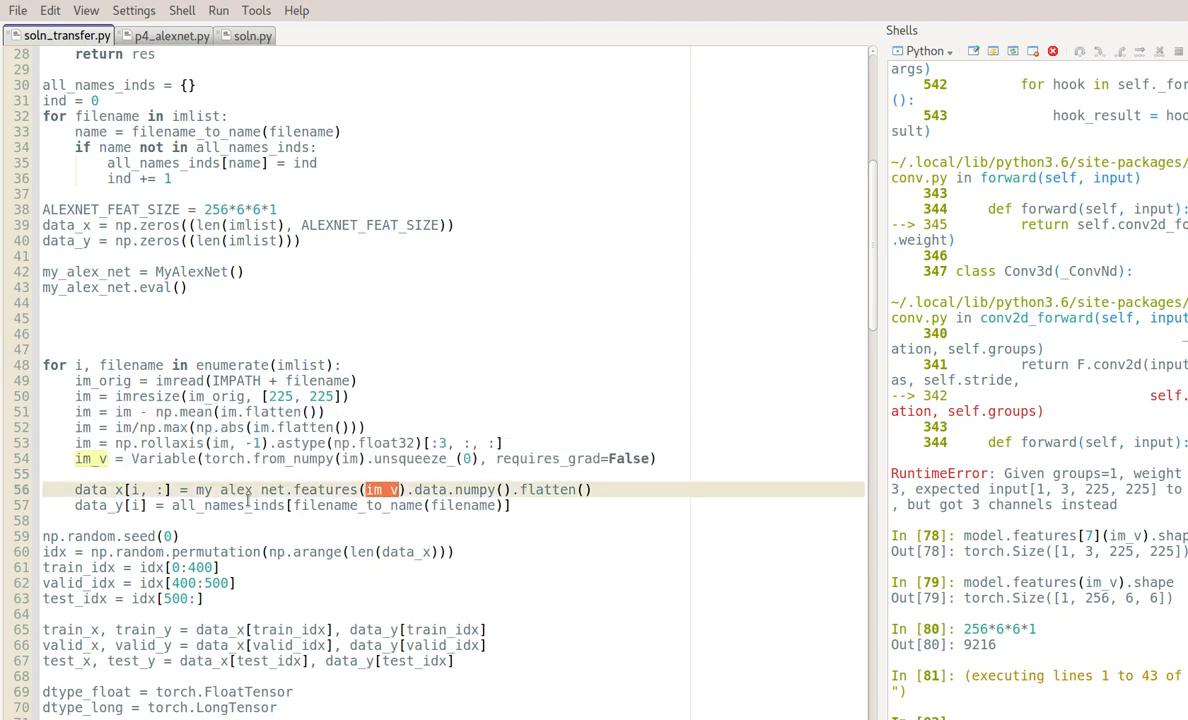
double_click(239, 489)
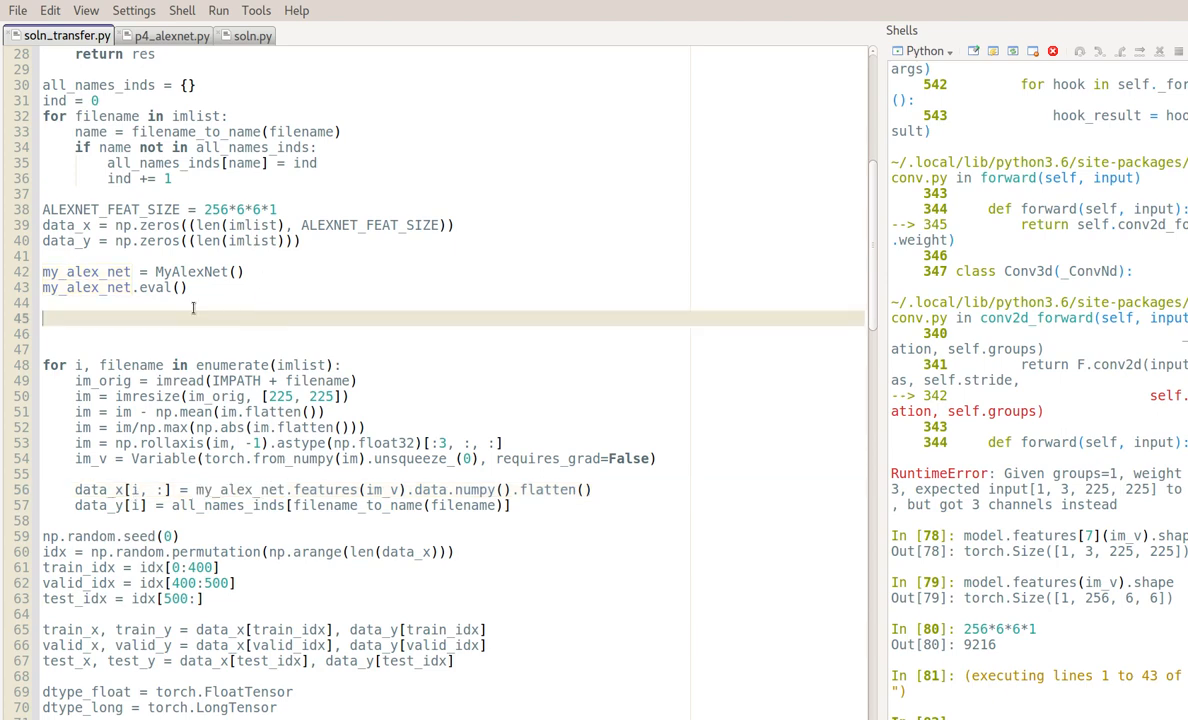
left_click(173, 35)
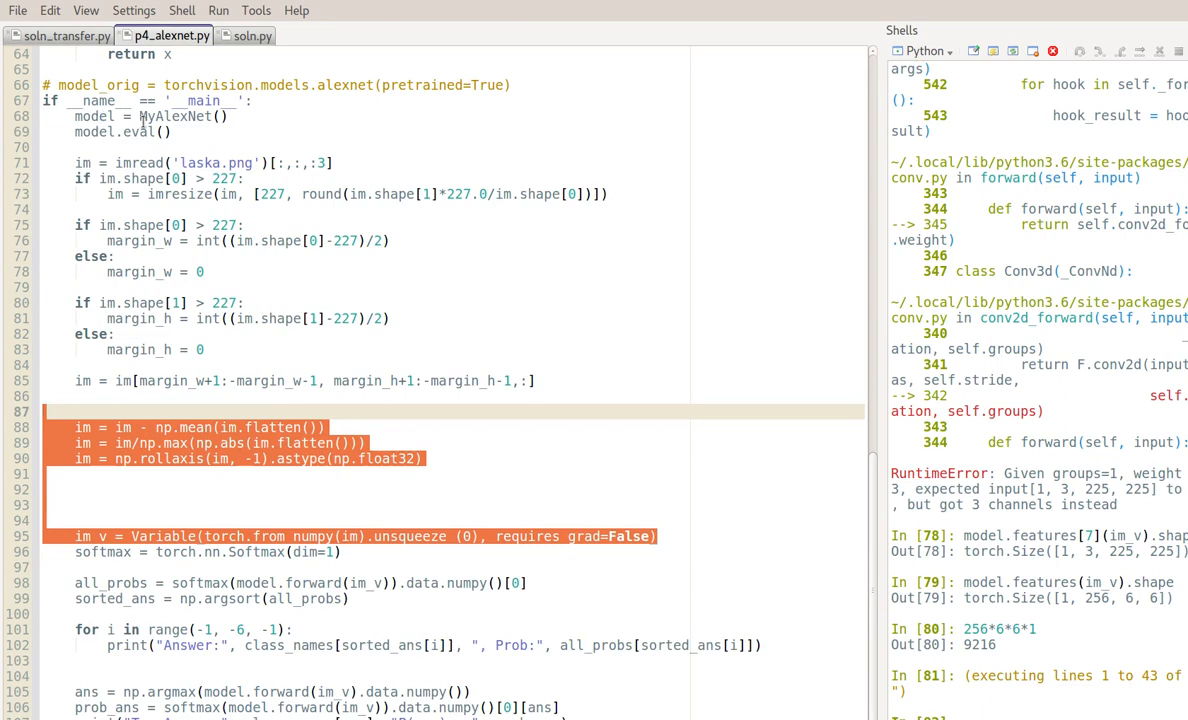
mouse_move(67, 47)
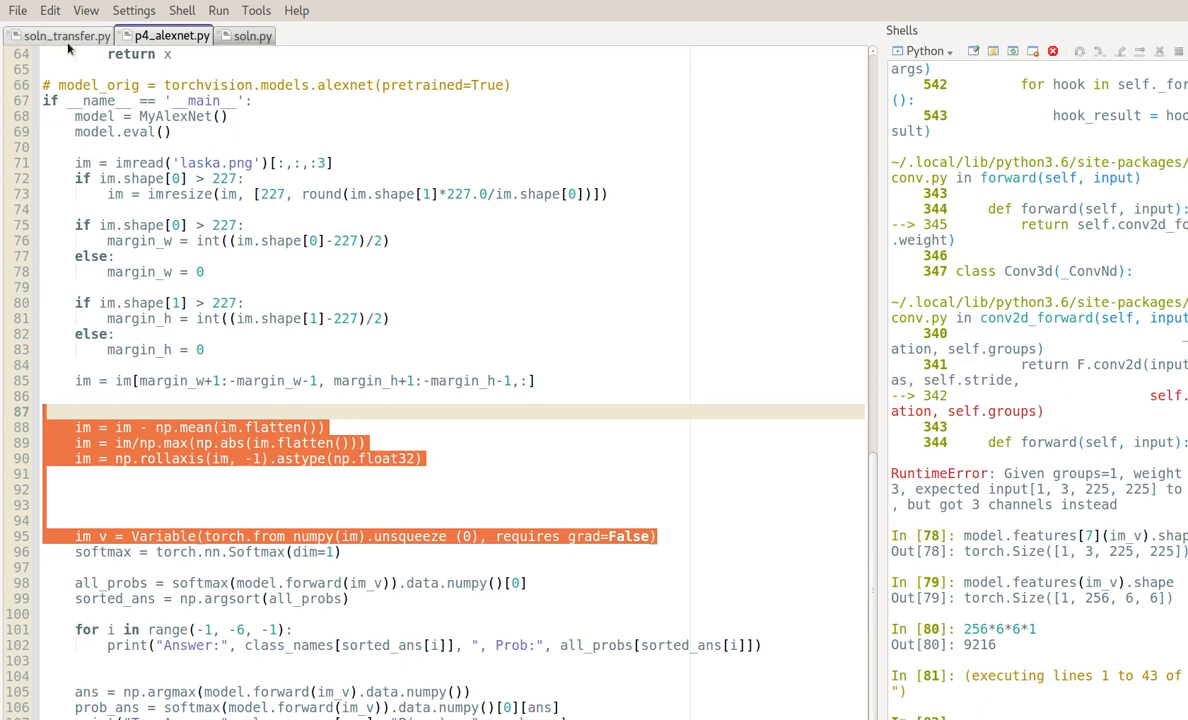
left_click(66, 36)
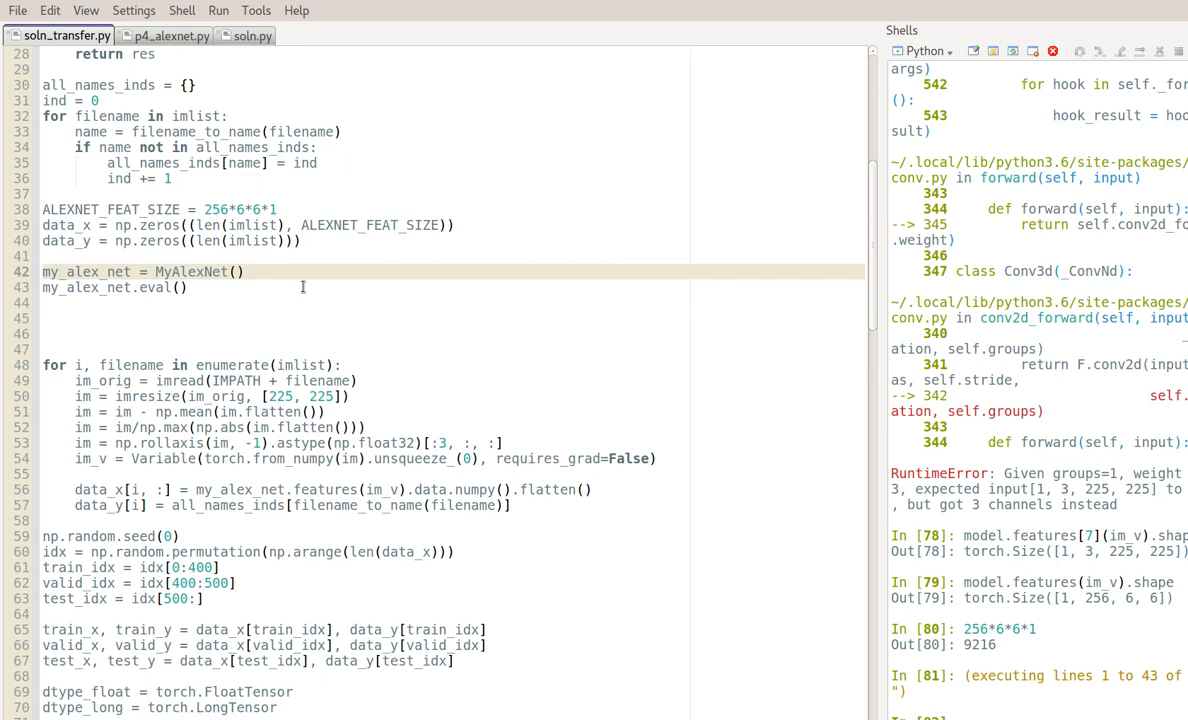
left_click(171, 35)
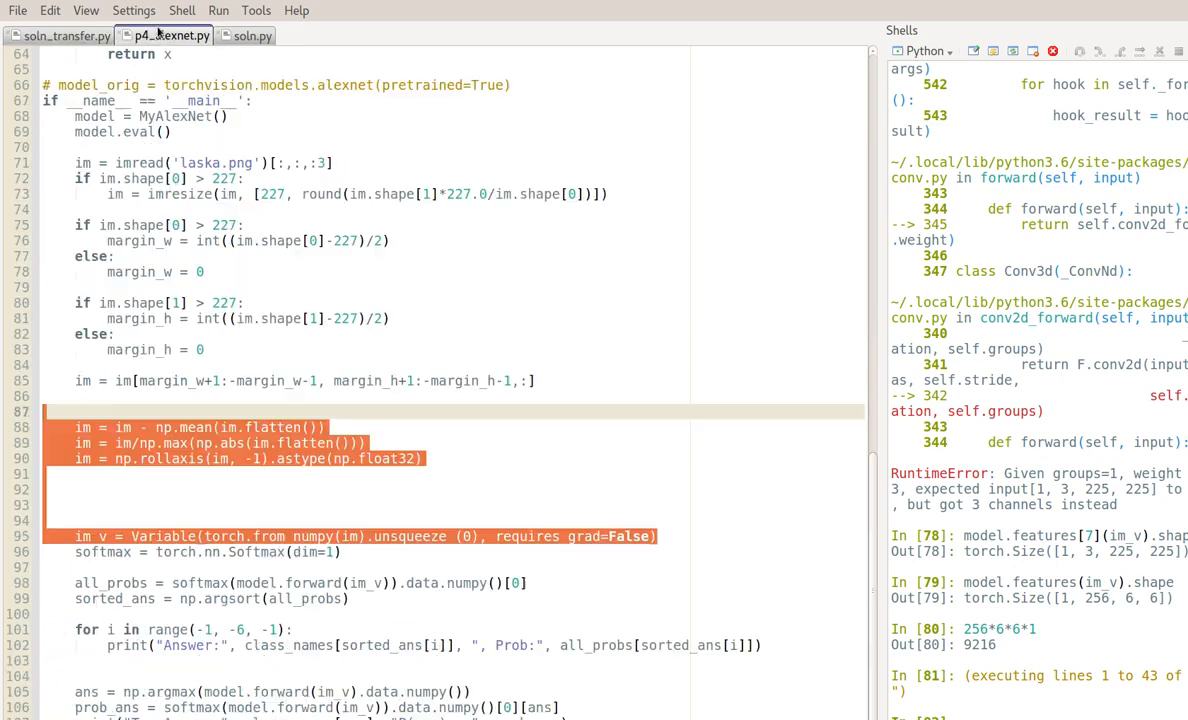
left_click(64, 35)
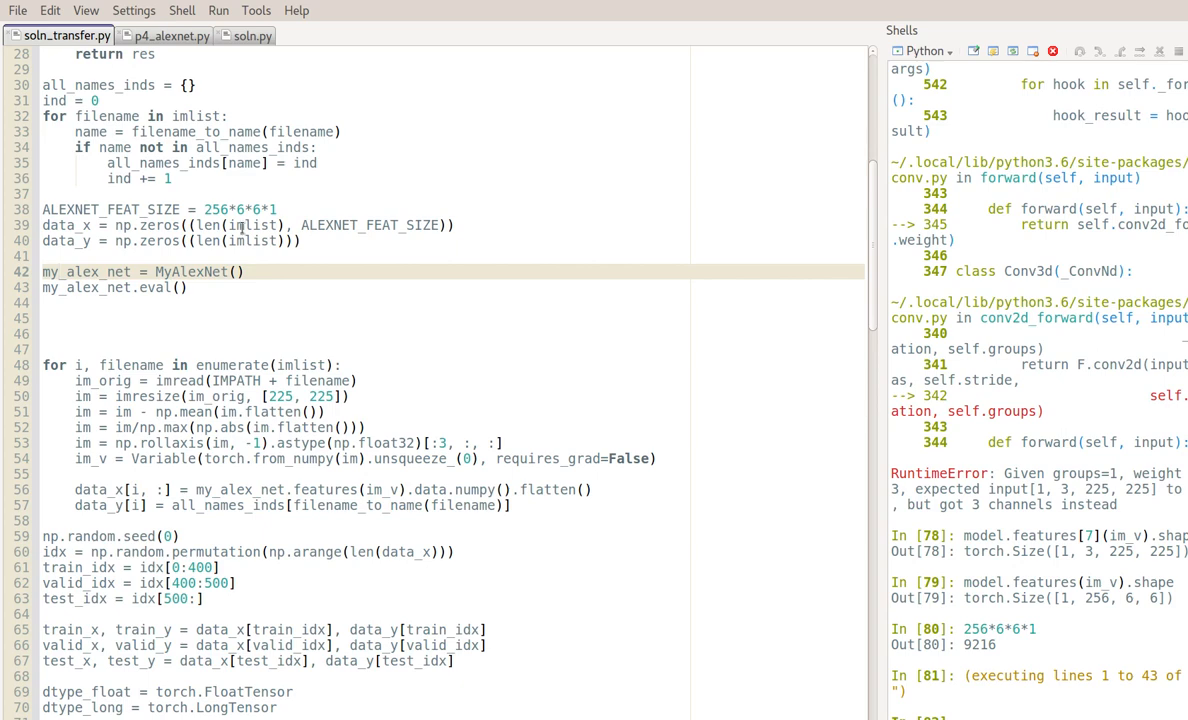
left_click(166, 35)
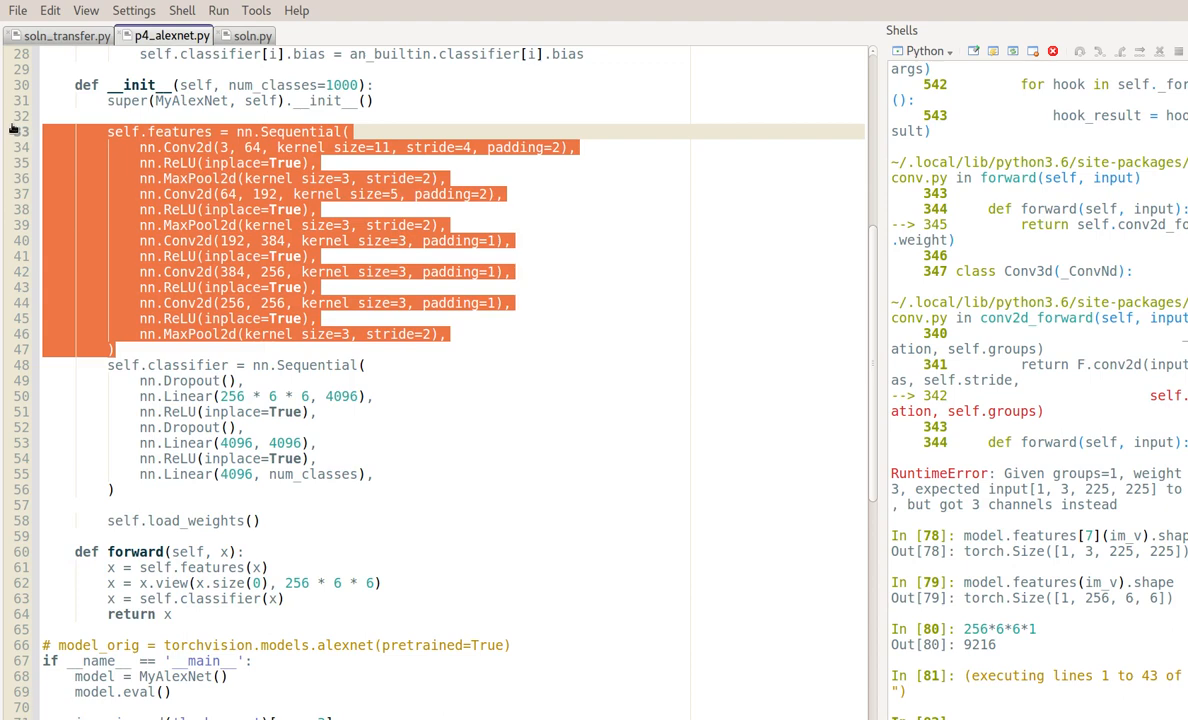
left_click(64, 36)
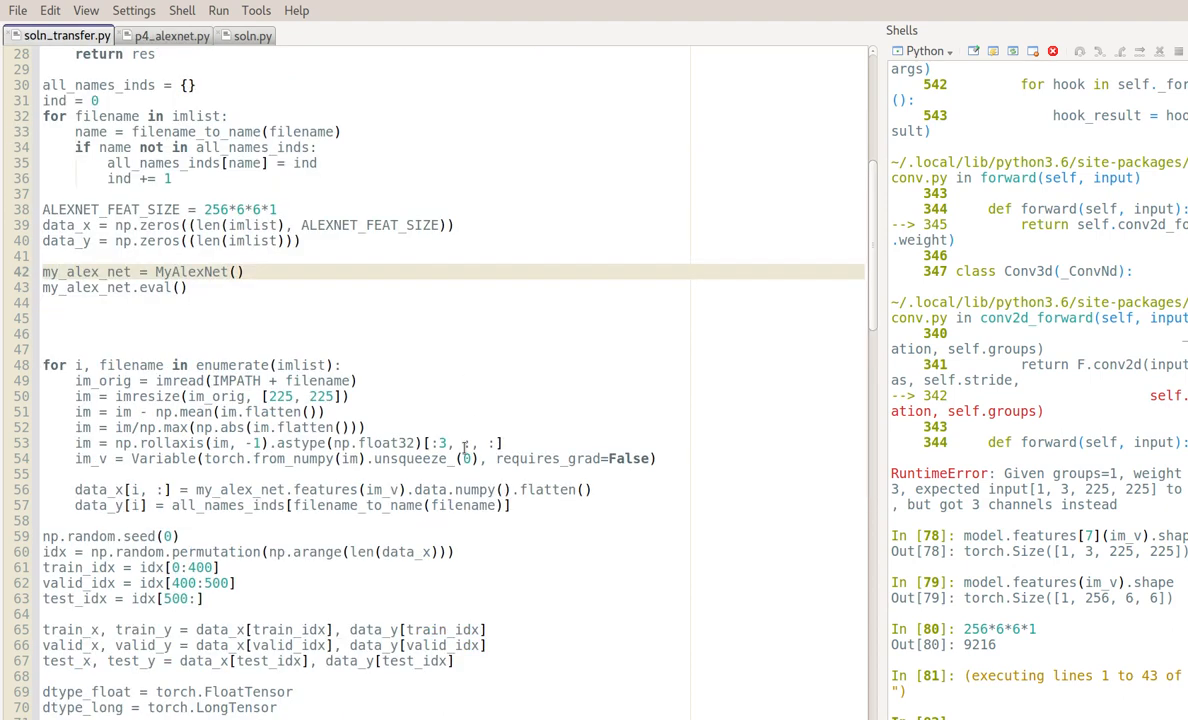
Step: Select lines 1–79 and run them to build the data-split tensors
scroll("down", 3)
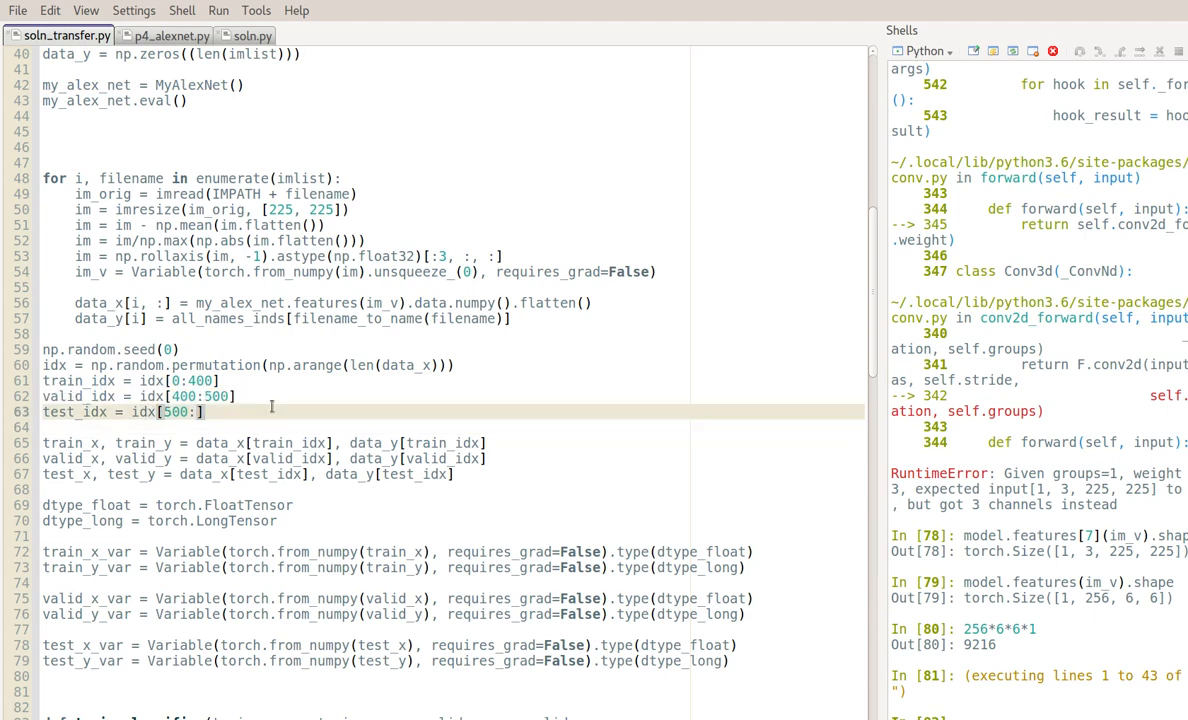
triple_click(122, 412)
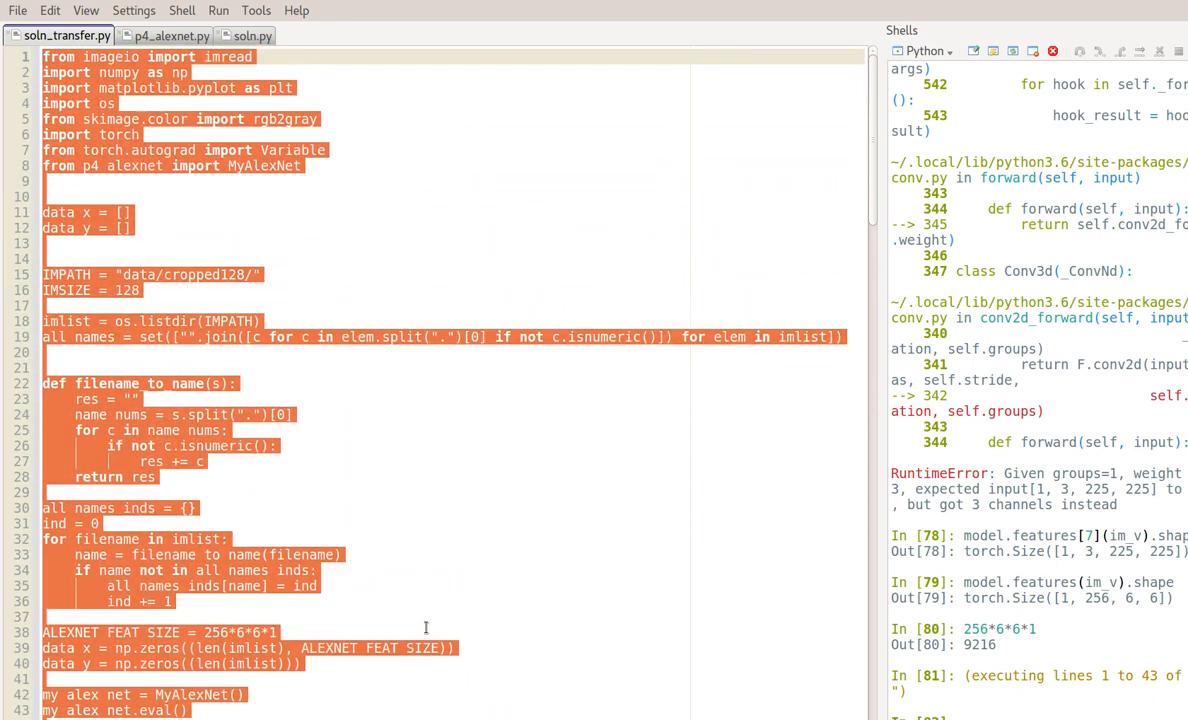
scroll("down", 3)
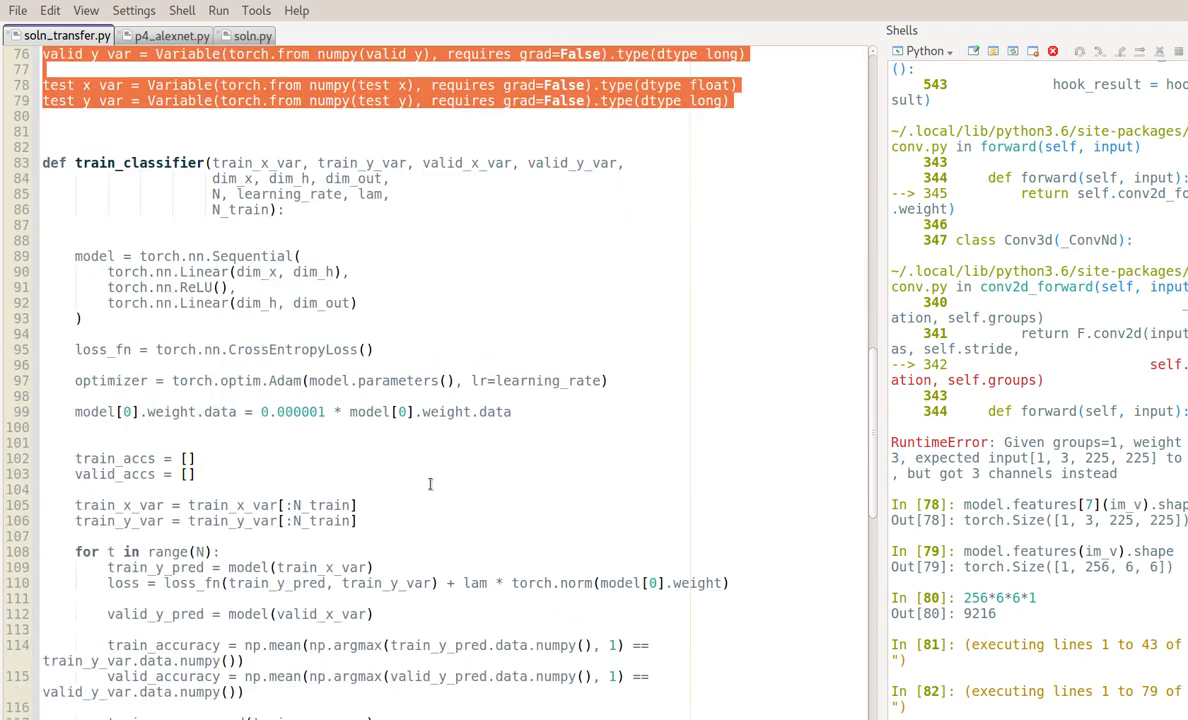
mouse_move(550, 363)
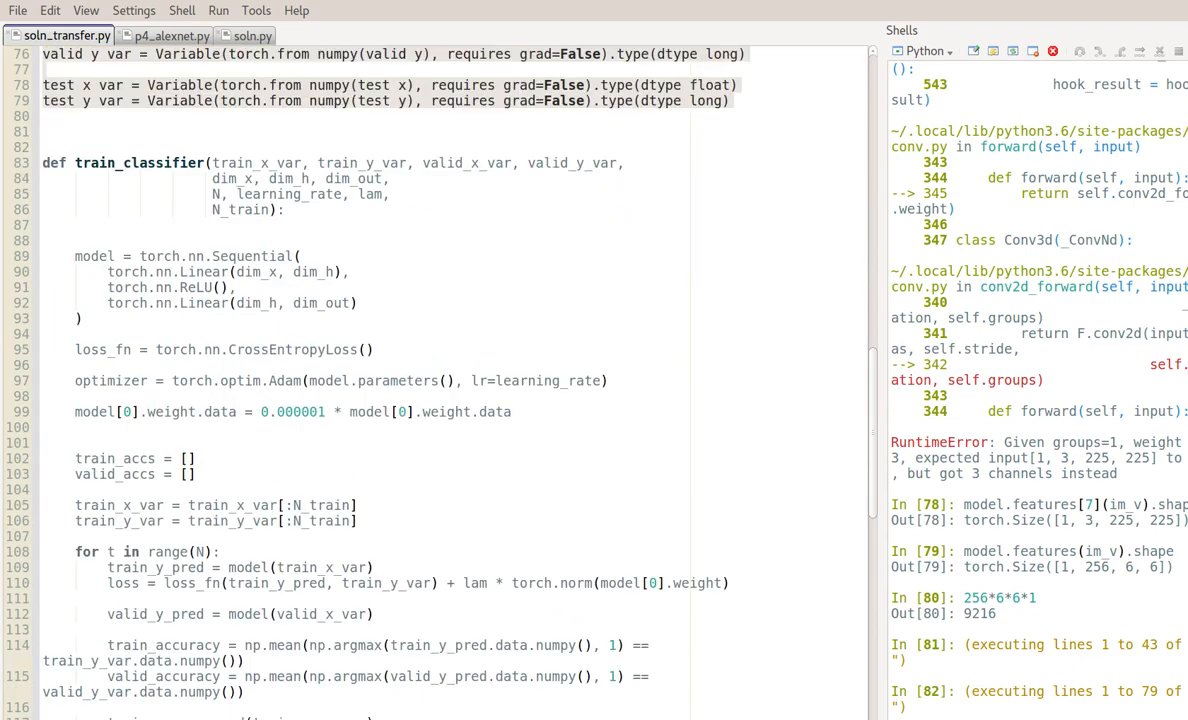
Step: Select the train_classifier definition (lines 83–138) to run it
left_click_drag(42, 53, 730, 100)
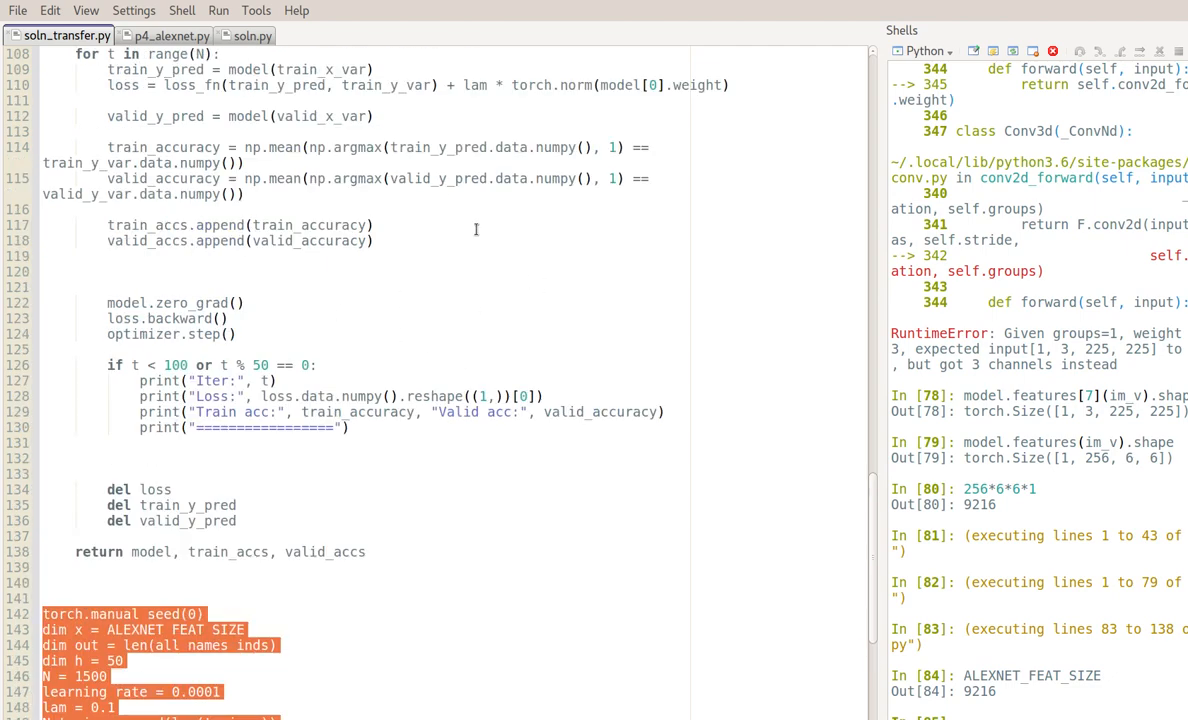
mouse_move(420, 310)
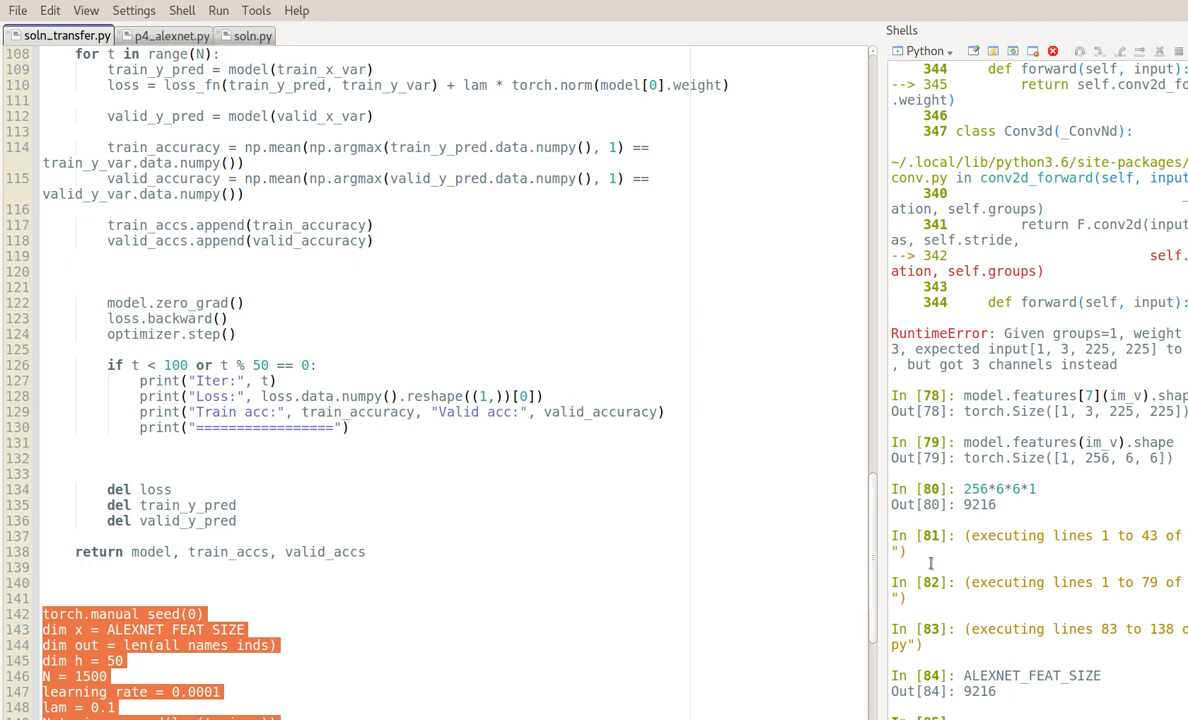
Step: Scroll to the hyperparameter block, lines 142–155, with N and the train_classifier call
scroll("down", 3)
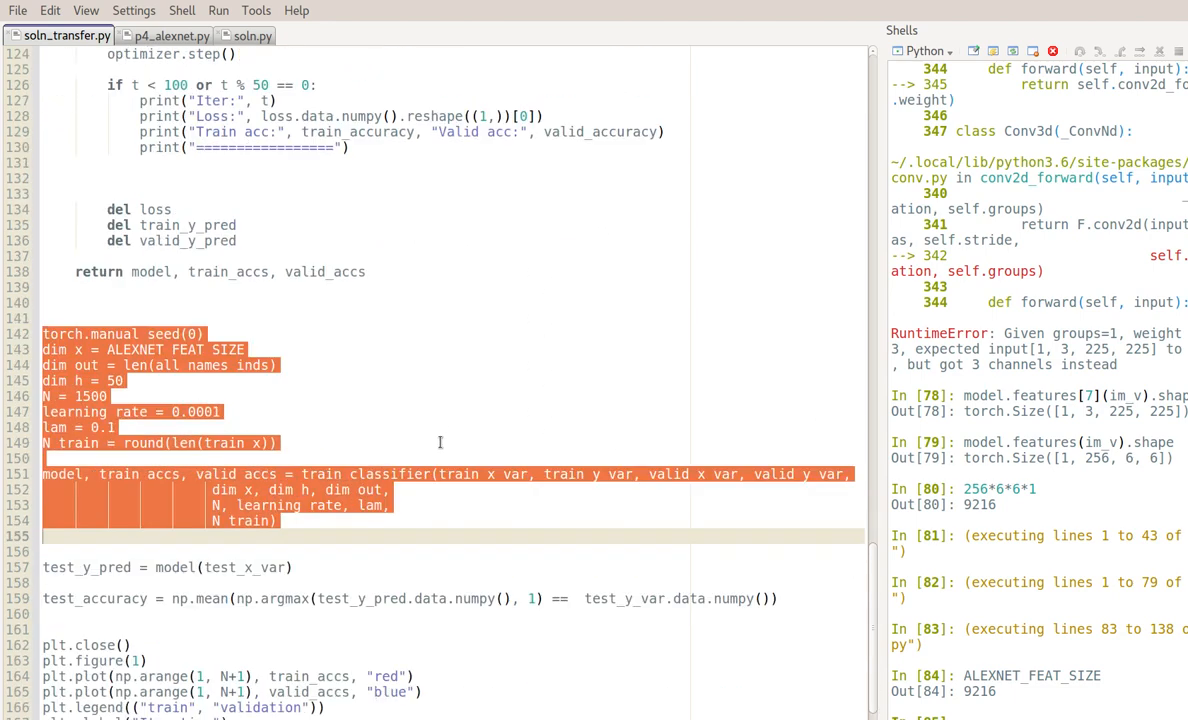
mouse_move(401, 415)
type("3")
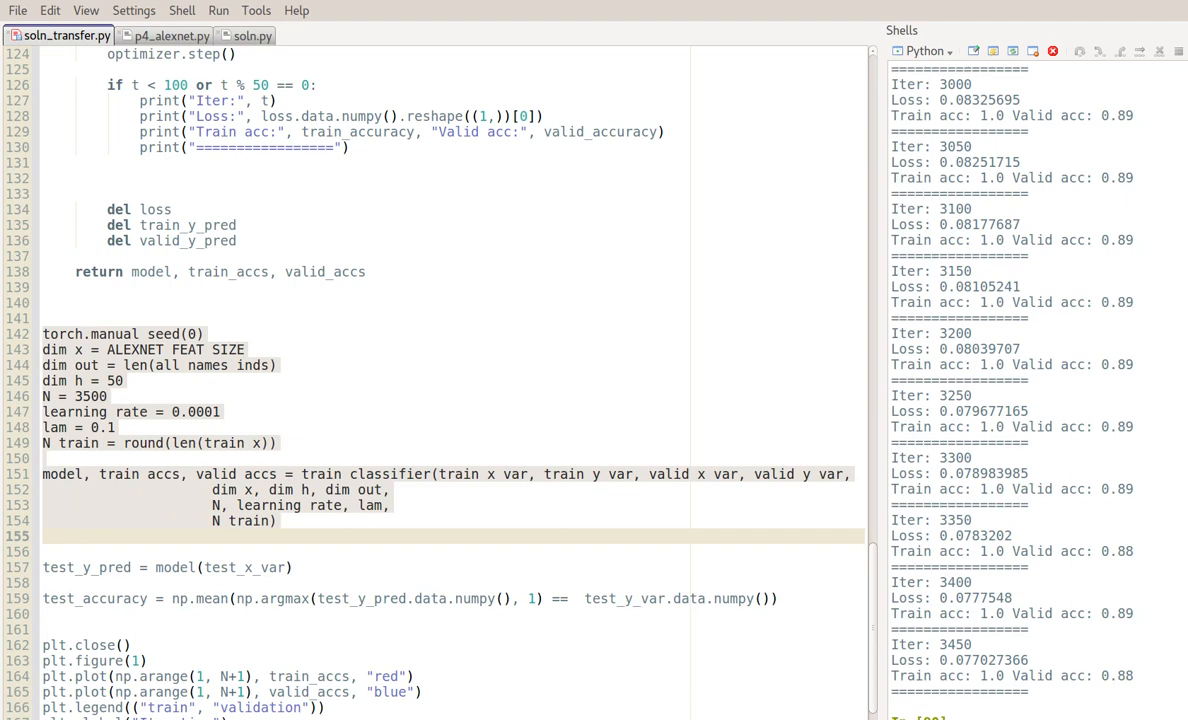
mouse_move(453, 447)
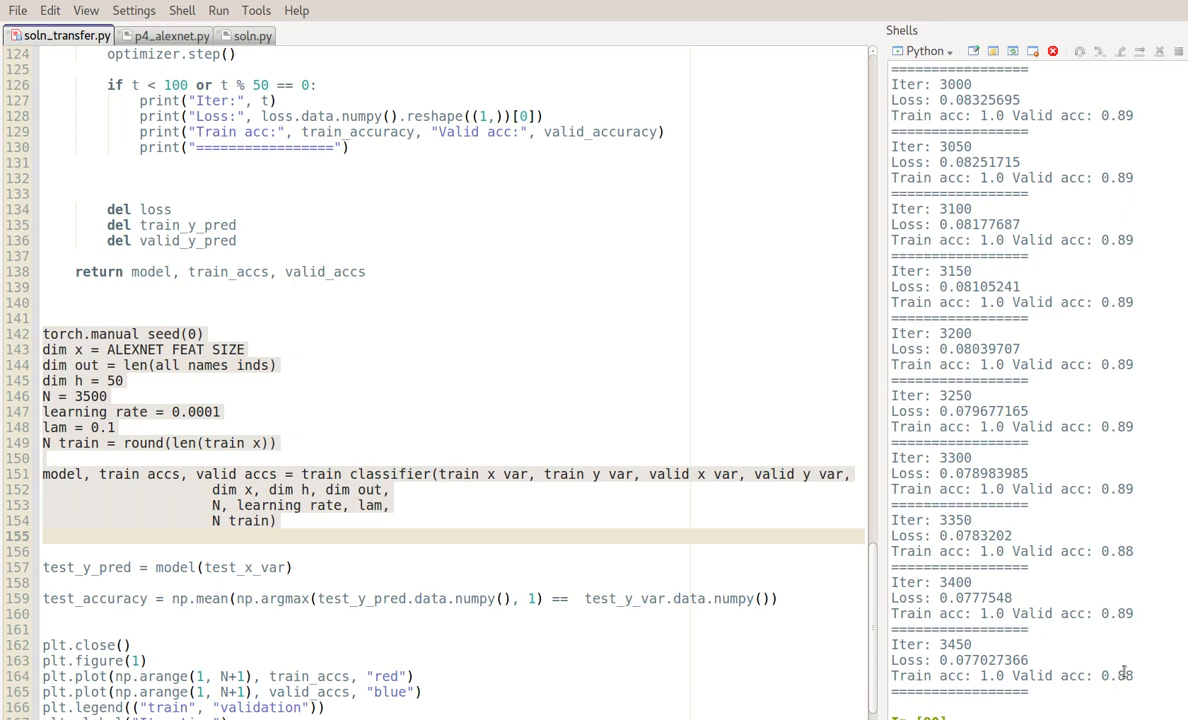
mouse_move(1171, 602)
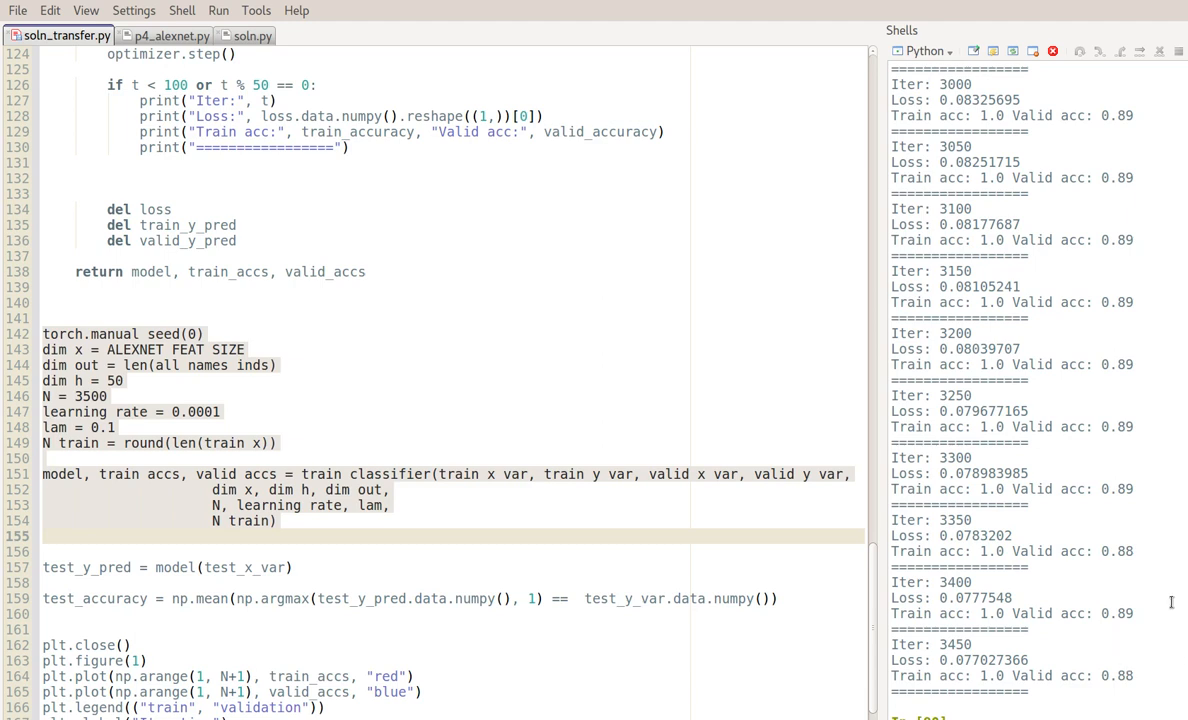